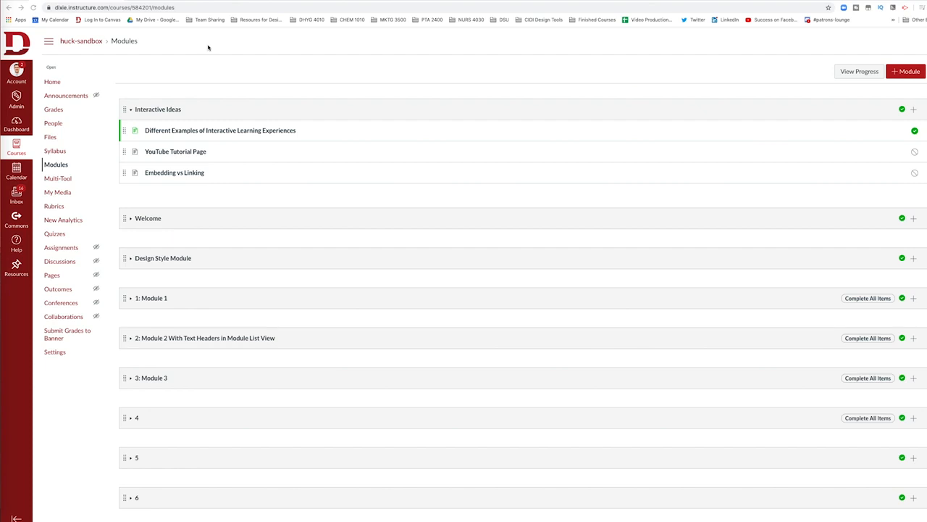
mouse_move(704, 133)
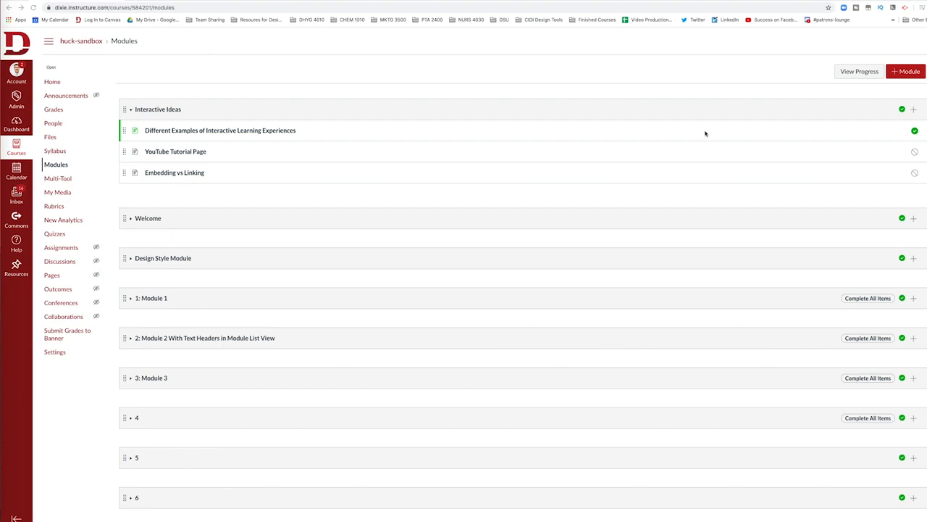
mouse_move(822, 127)
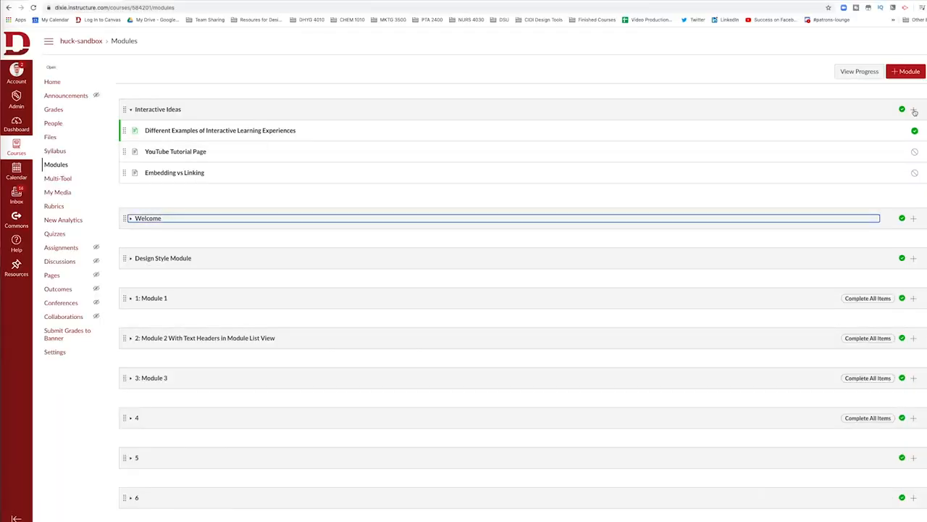
Add an External URL item with the YouTube address and page name 'Course Introduction' to Interactive Ideas
left_click(913, 109)
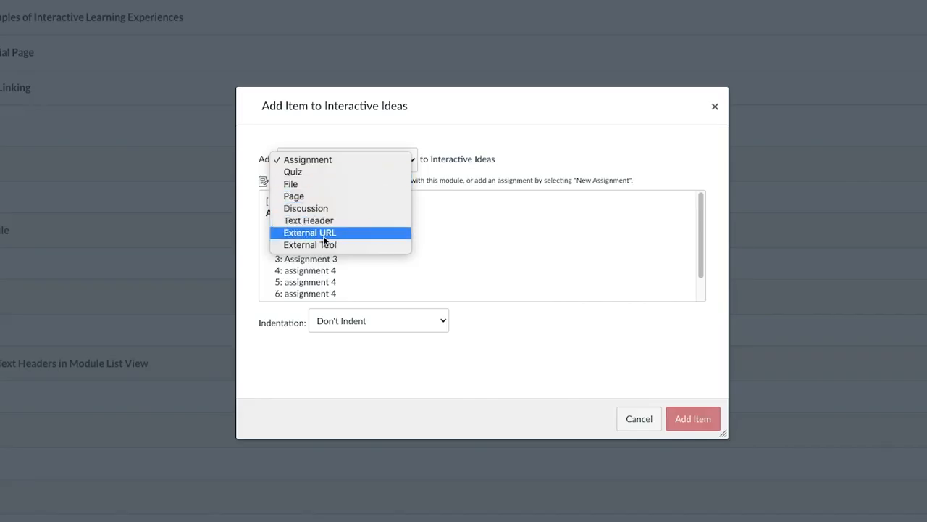
left_click(310, 231)
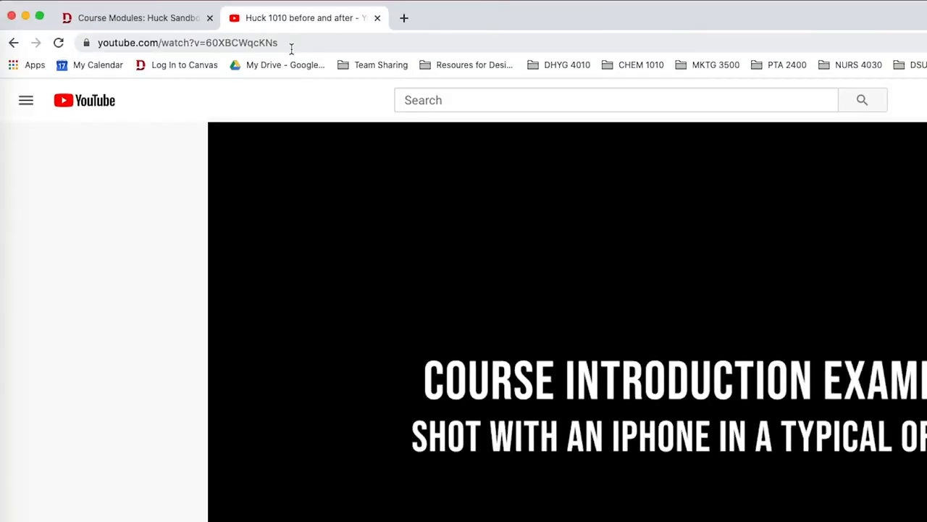
mouse_move(310, 37)
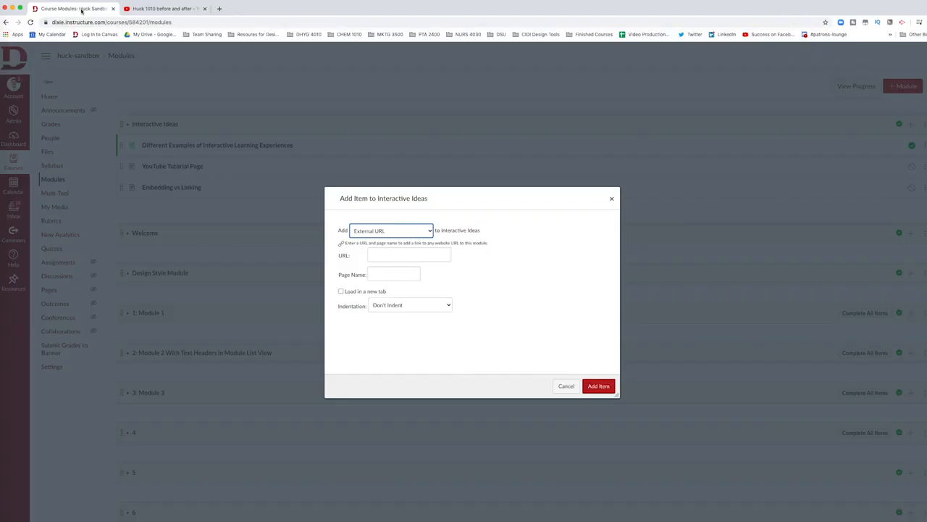
left_click(409, 255)
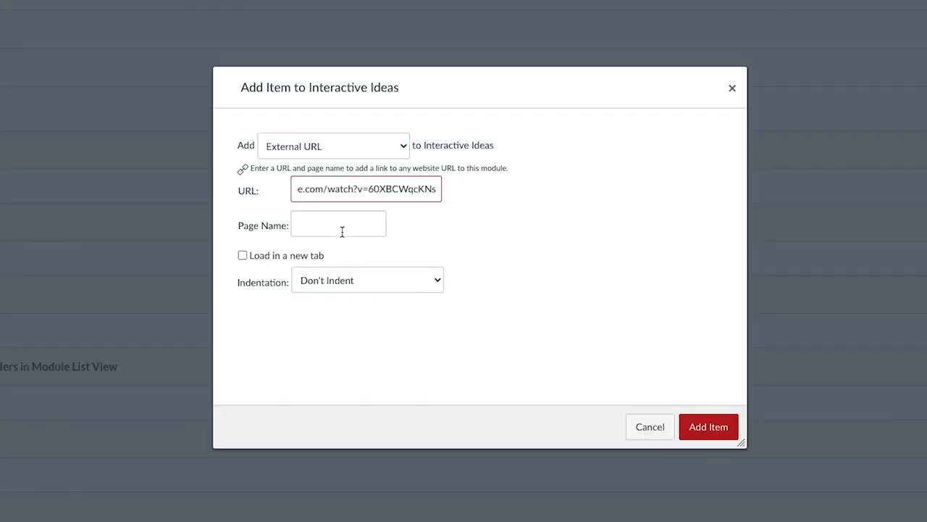
type("Cour")
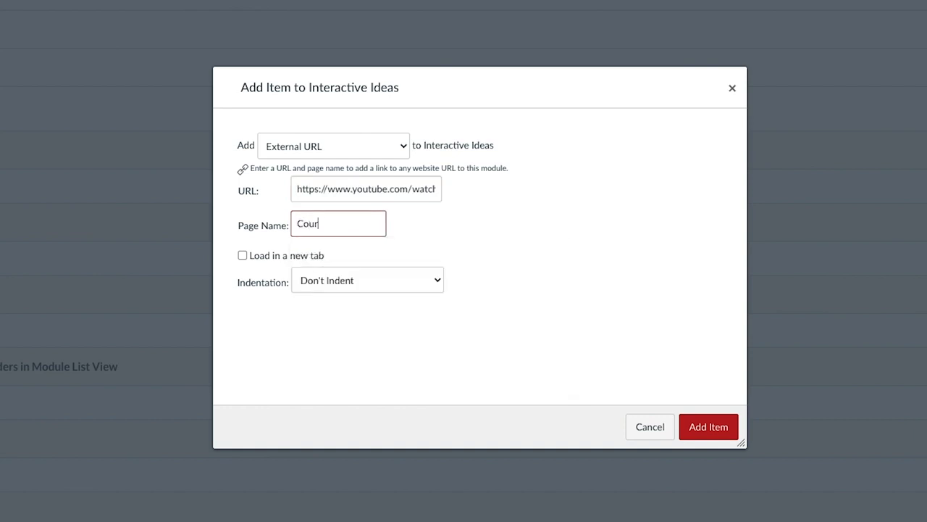
type("se Introduction")
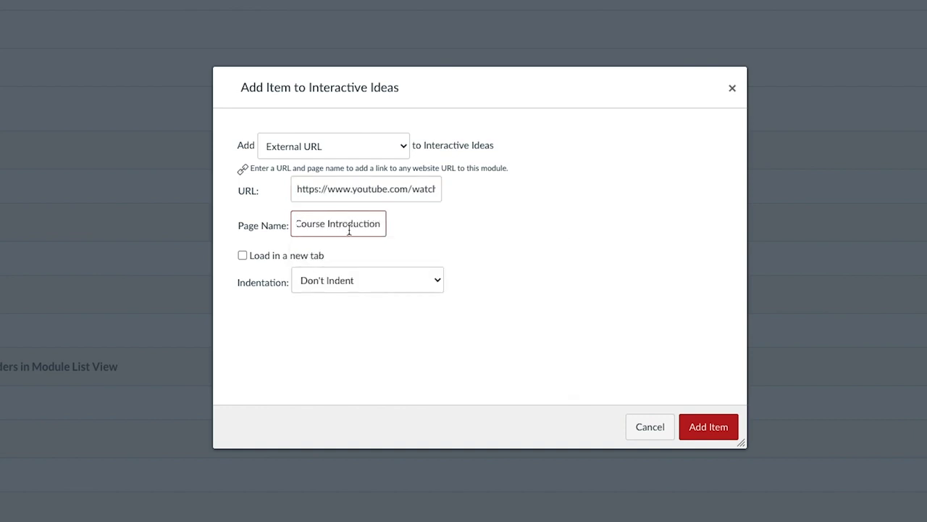
mouse_move(706, 426)
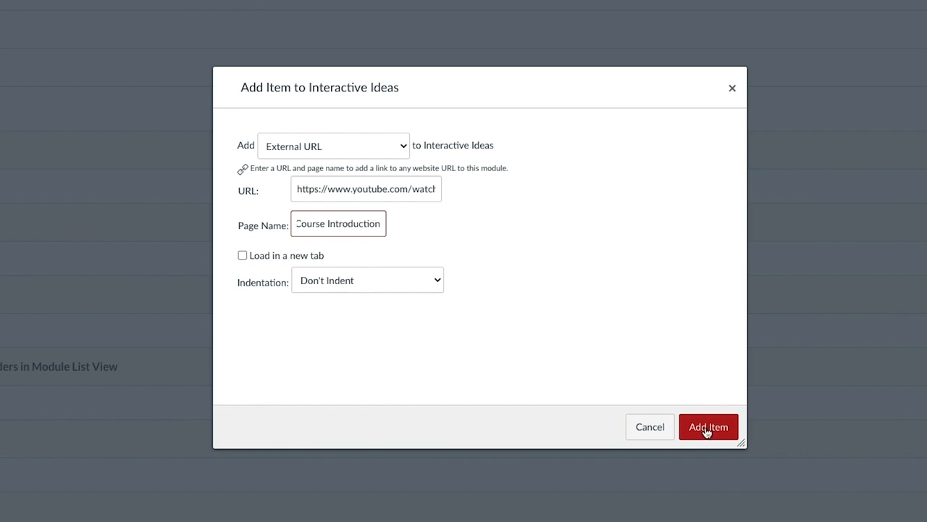
left_click(707, 426)
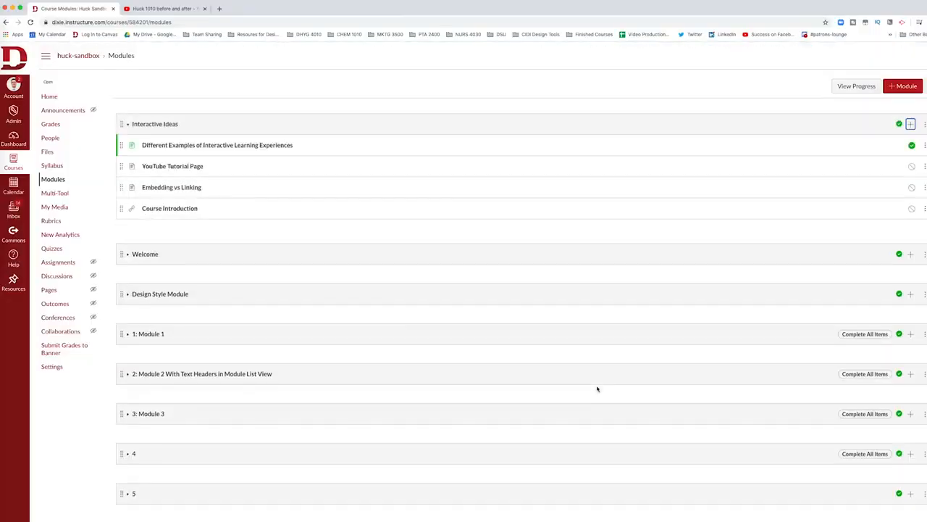
mouse_move(169, 208)
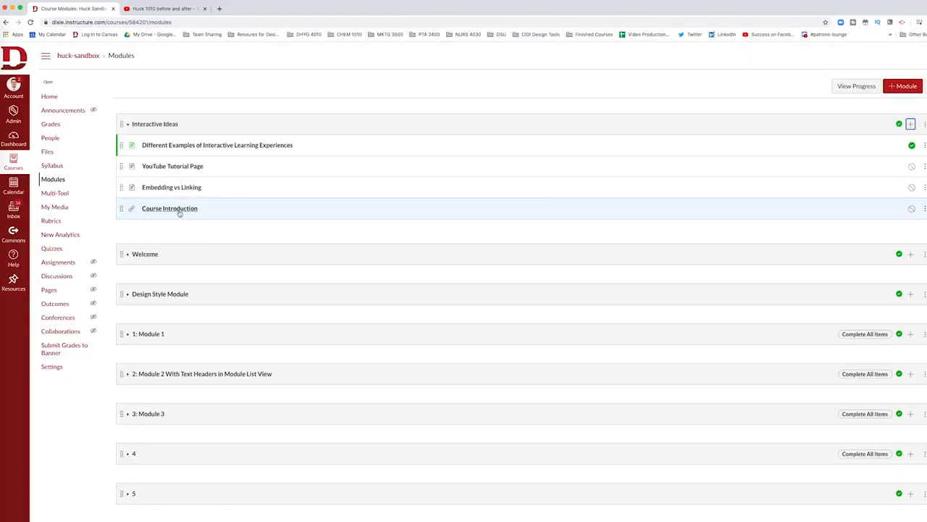
mouse_move(177, 211)
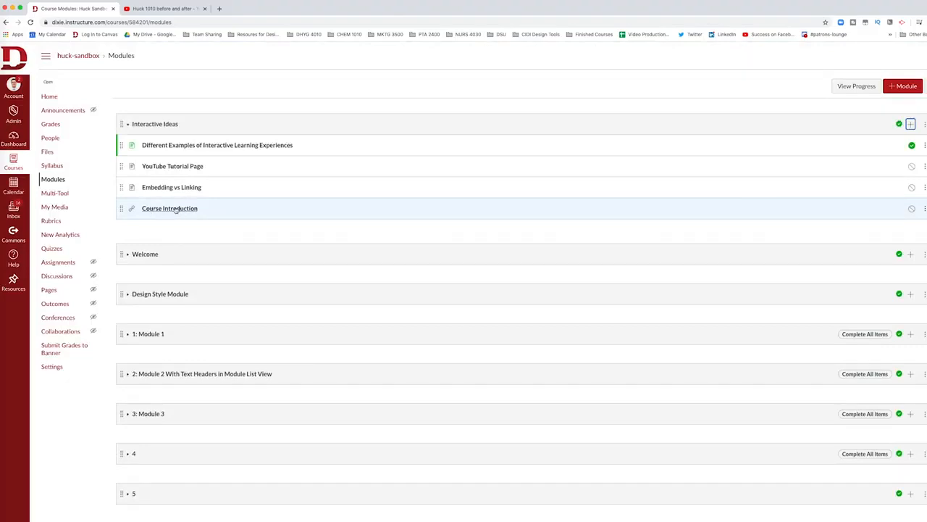
mouse_move(169, 209)
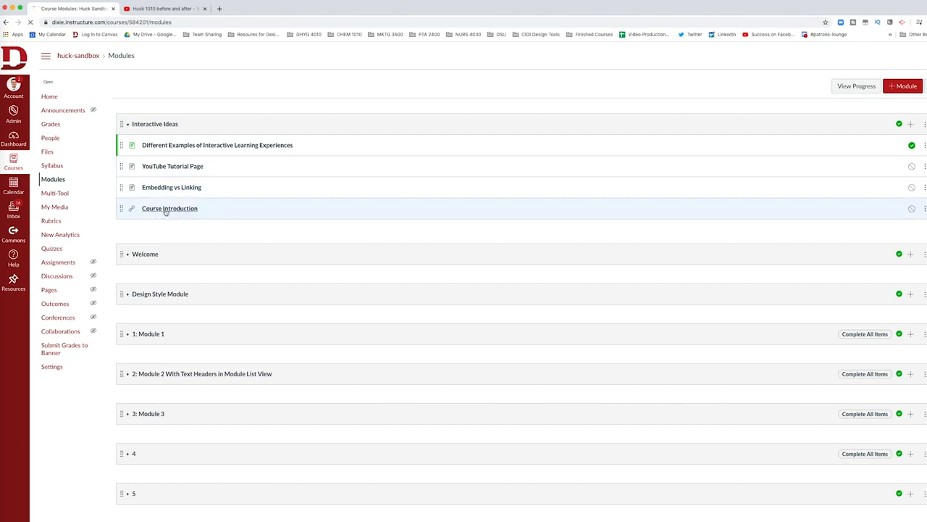
left_click(170, 209)
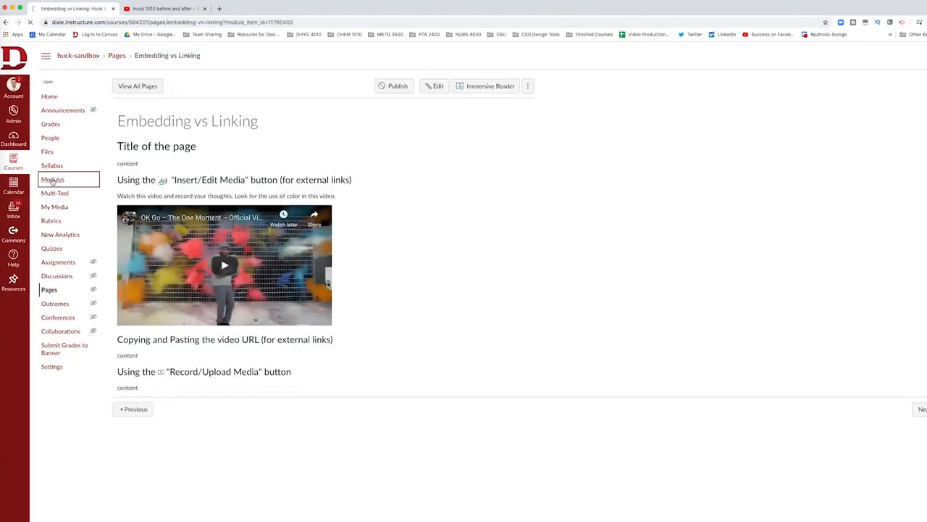
left_click(52, 180)
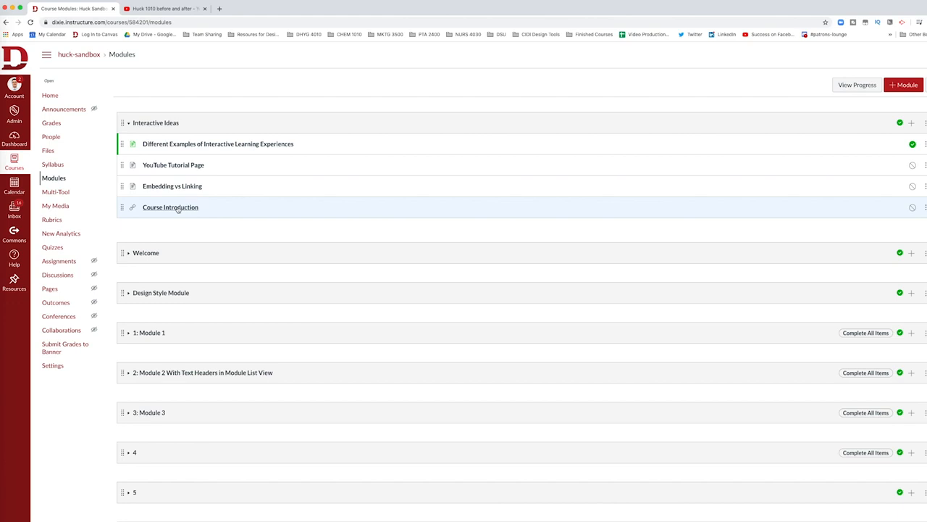
mouse_move(170, 207)
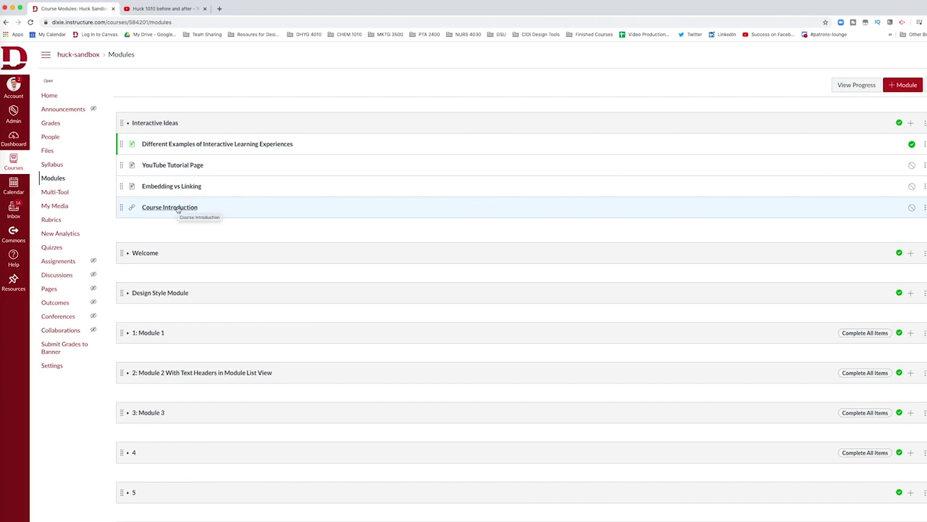
mouse_move(911, 124)
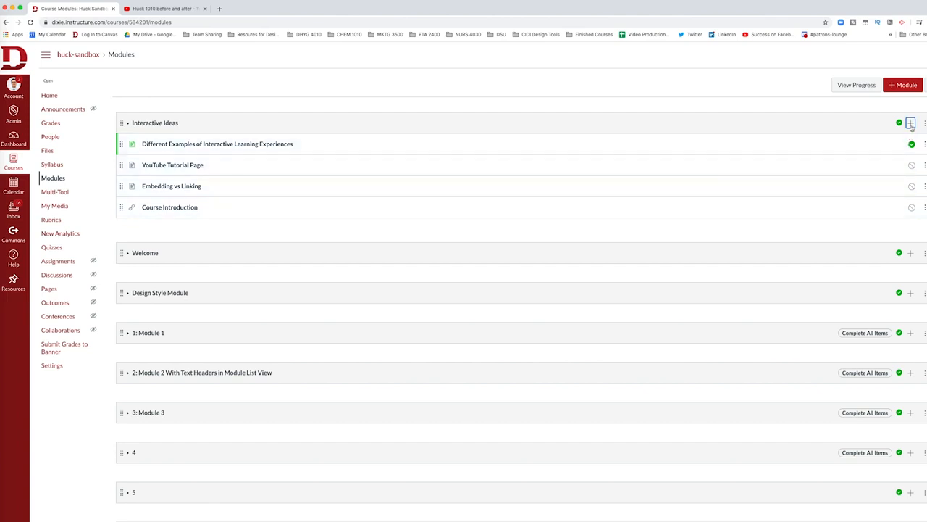
Add a new Page item named 'Introduction to the Course' to the Interactive Ideas module
left_click(910, 121)
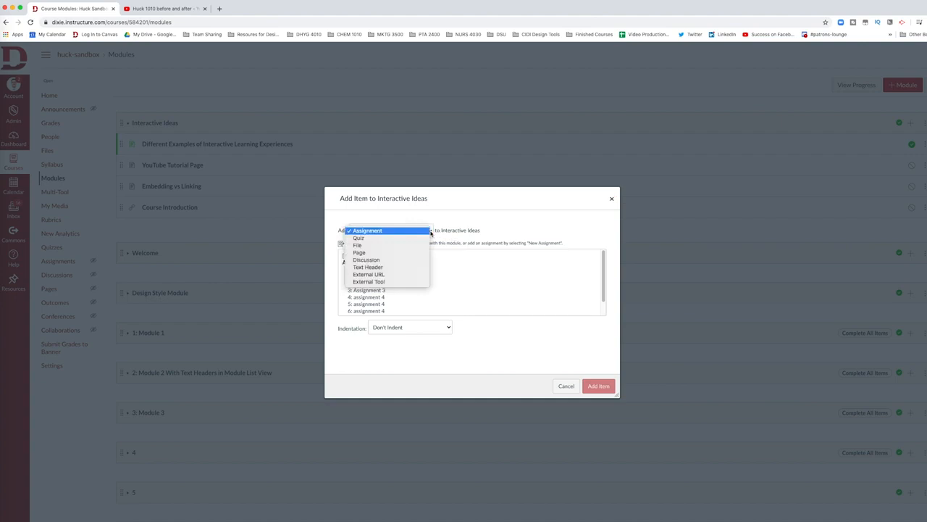
mouse_move(391, 231)
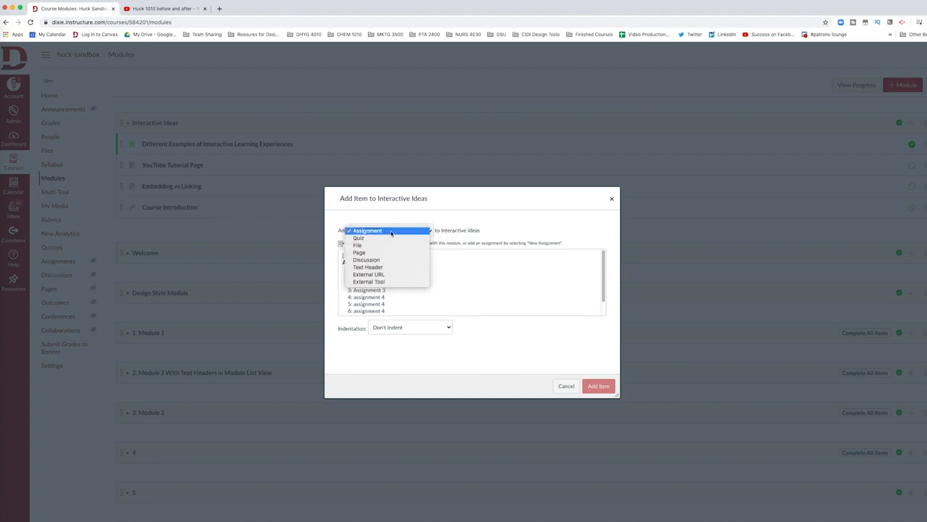
mouse_move(374, 252)
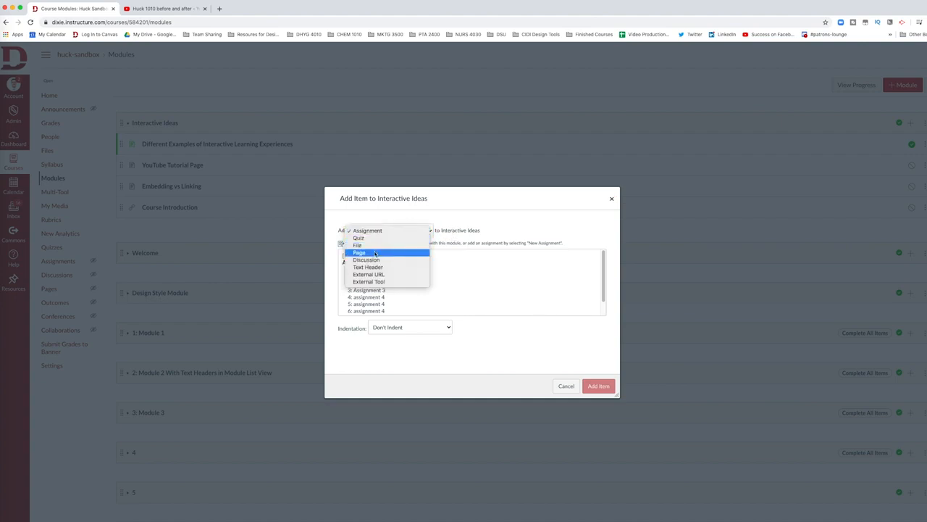
mouse_move(365, 259)
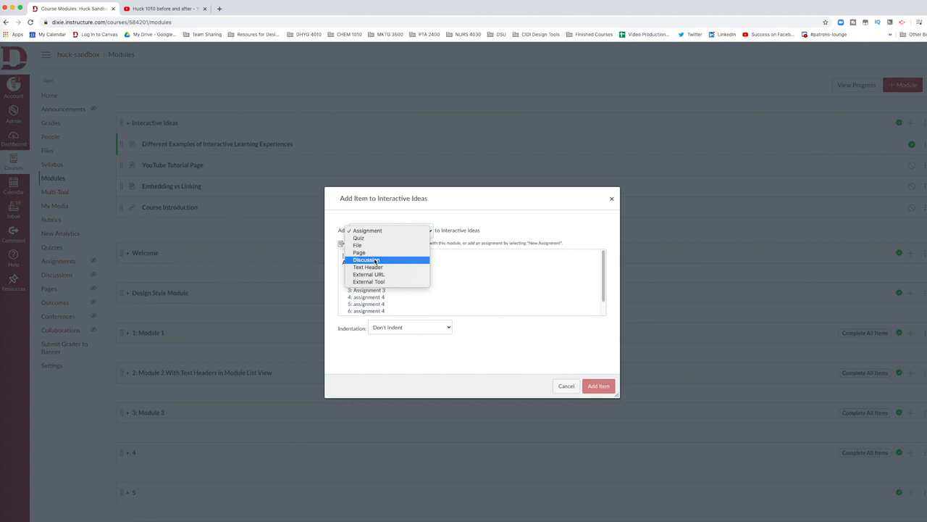
mouse_move(359, 252)
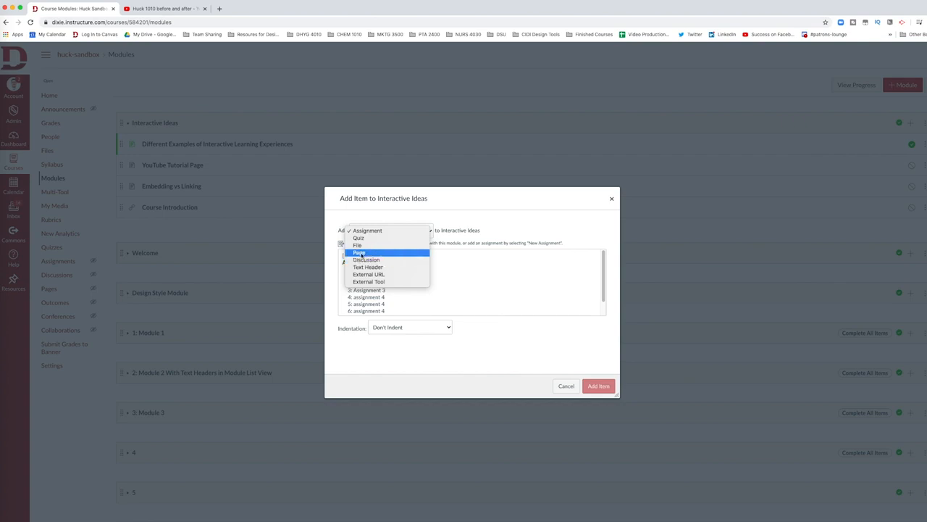
left_click(359, 253)
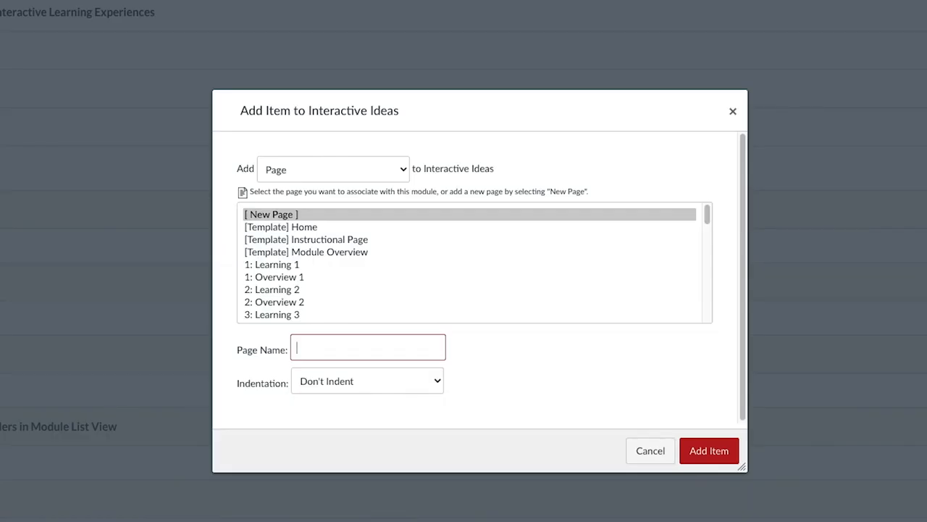
type("Introduct")
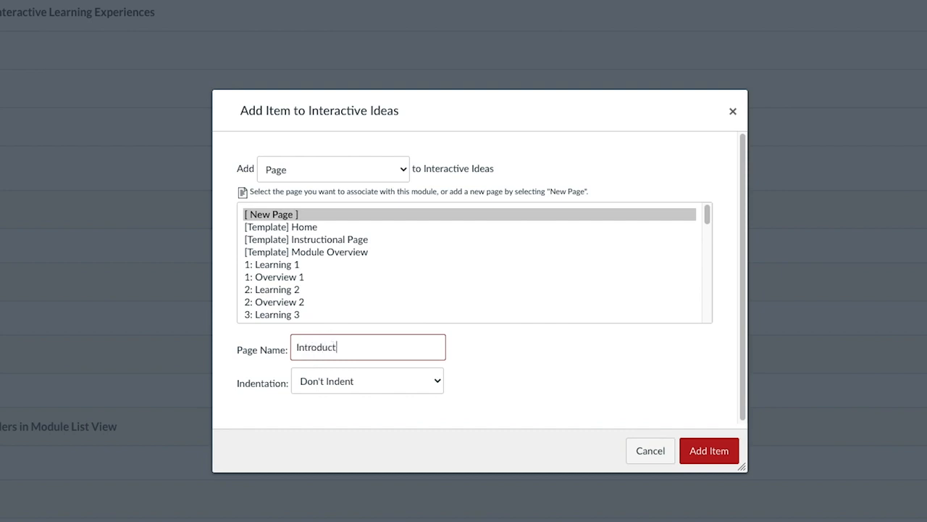
type("ion to the Course")
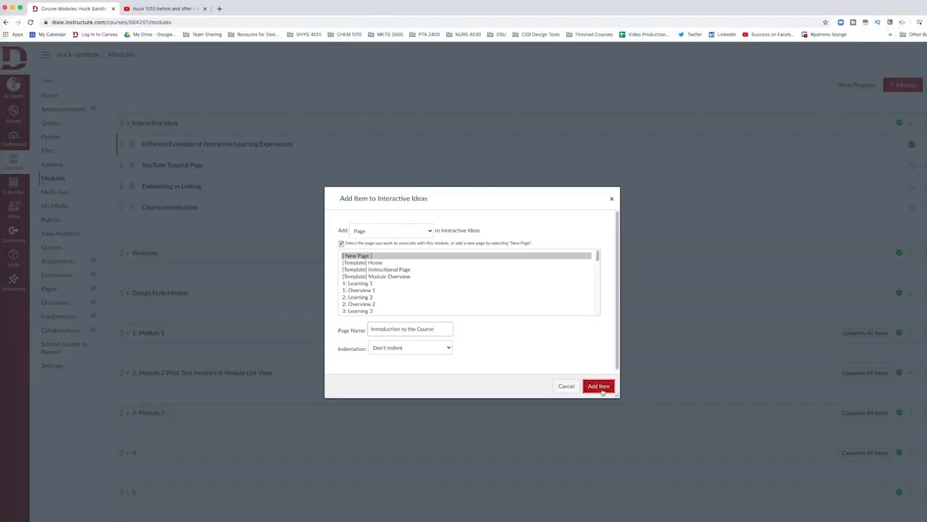
left_click(598, 386)
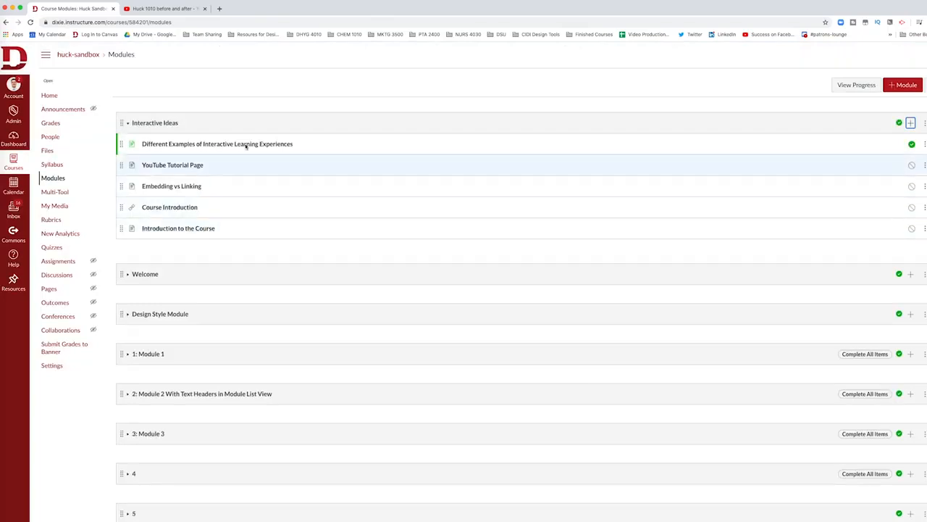
mouse_move(178, 229)
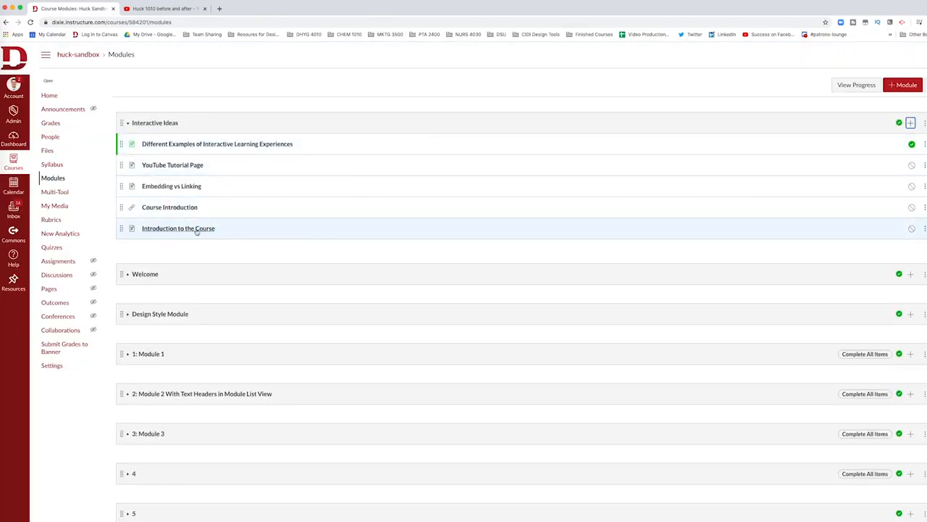
Edit the page body so the video sentence reads 'Watch this 40 second video to meet me.'
left_click(178, 229)
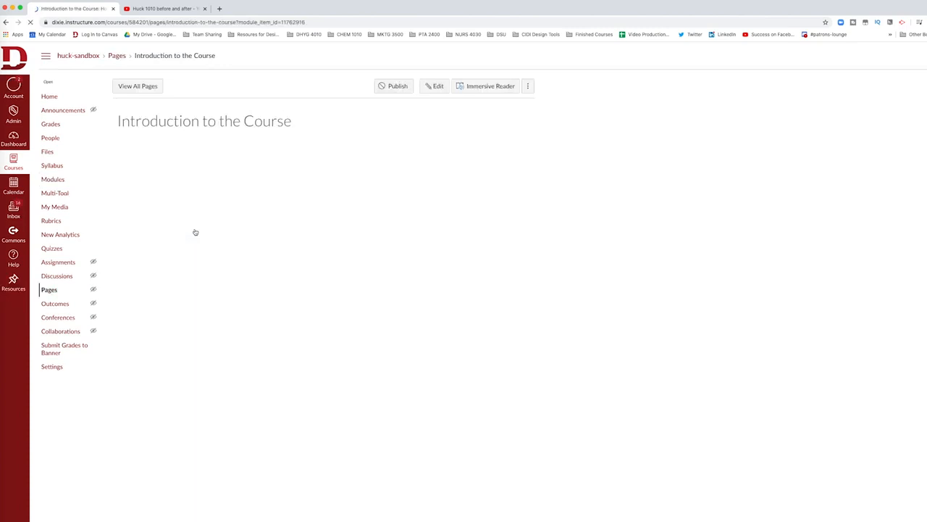
left_click(435, 86)
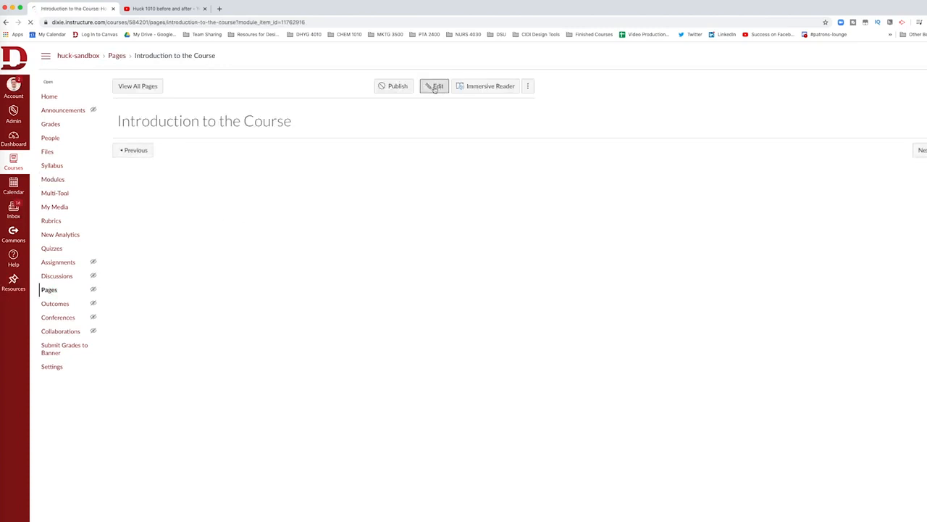
left_click(435, 85)
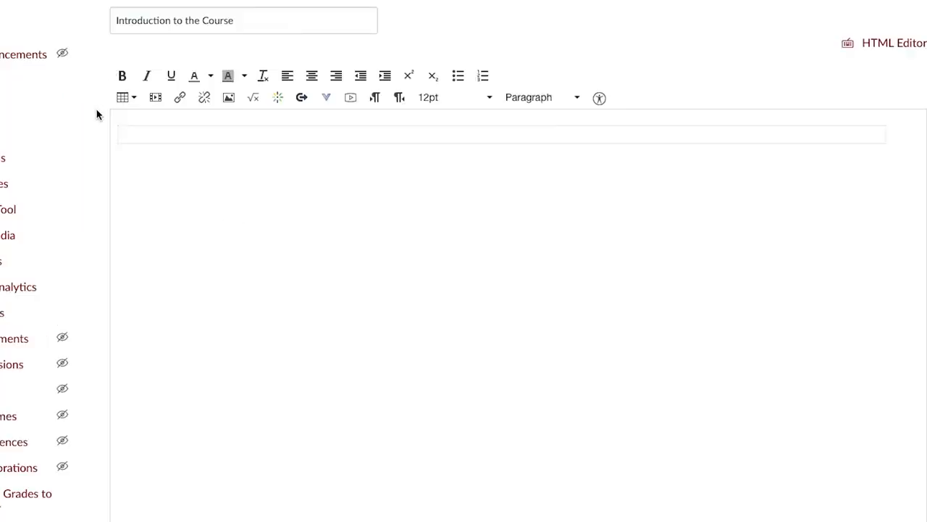
mouse_move(210, 116)
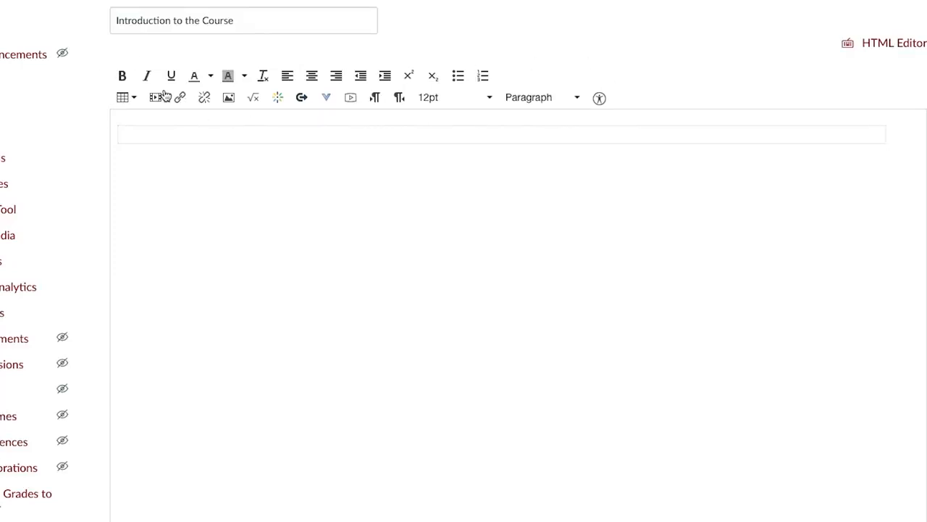
mouse_move(441, 116)
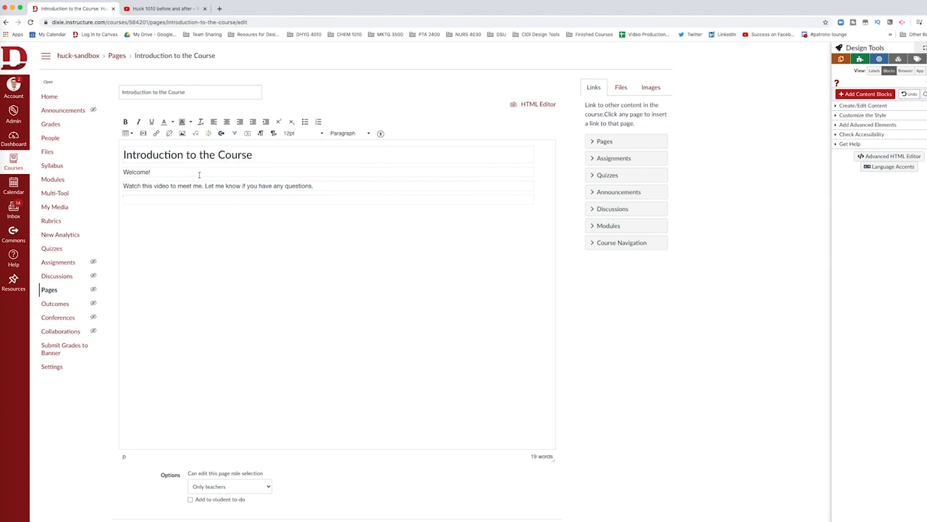
mouse_move(212, 200)
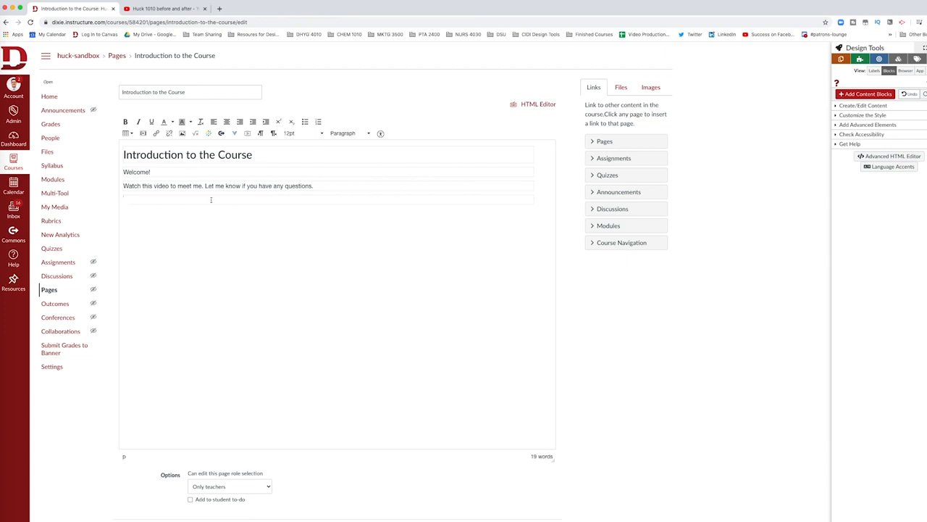
type("40 second")
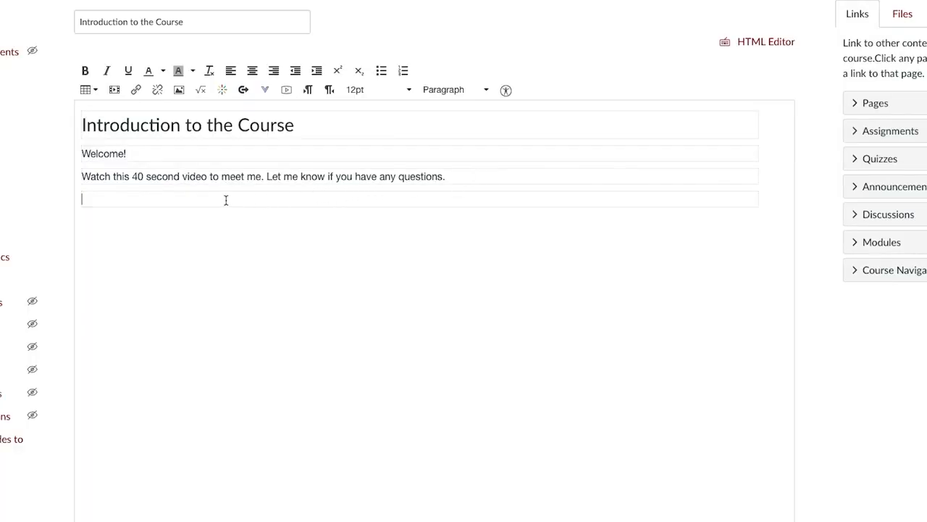
mouse_move(297, 166)
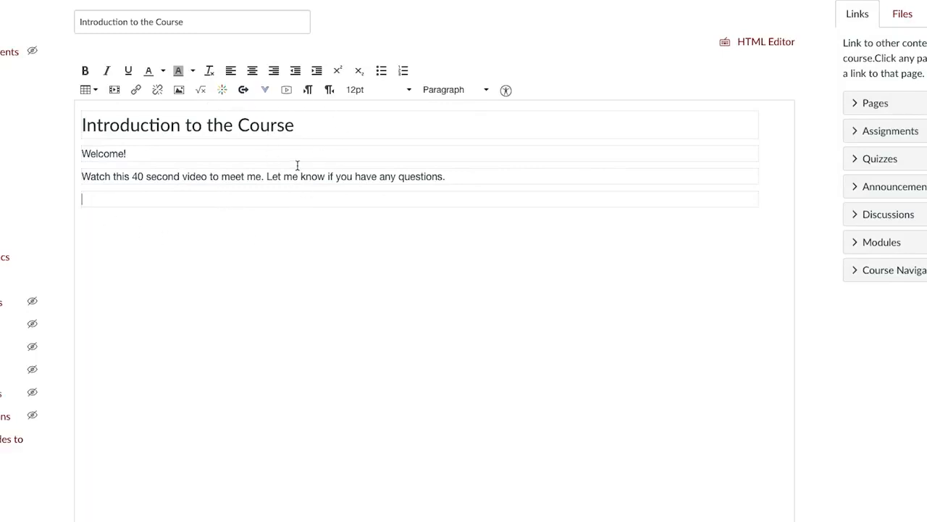
mouse_move(400, 171)
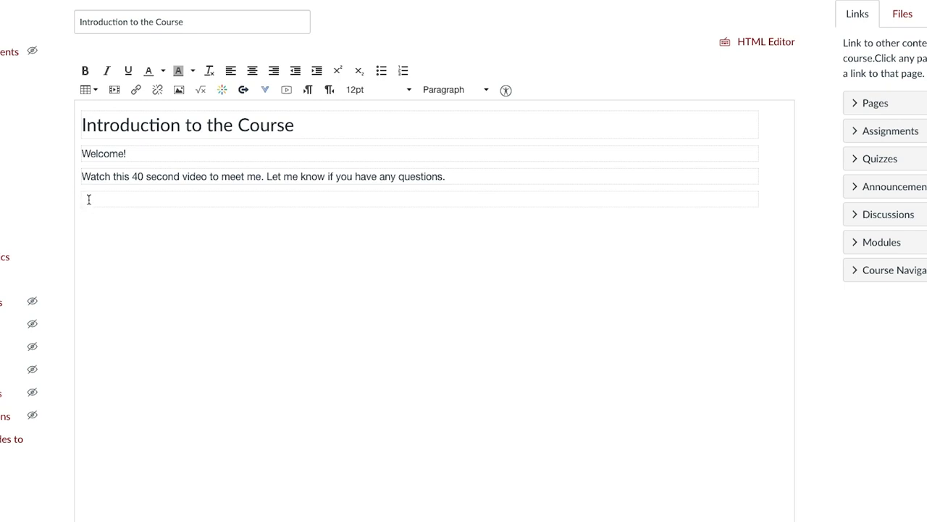
scroll("up", 3)
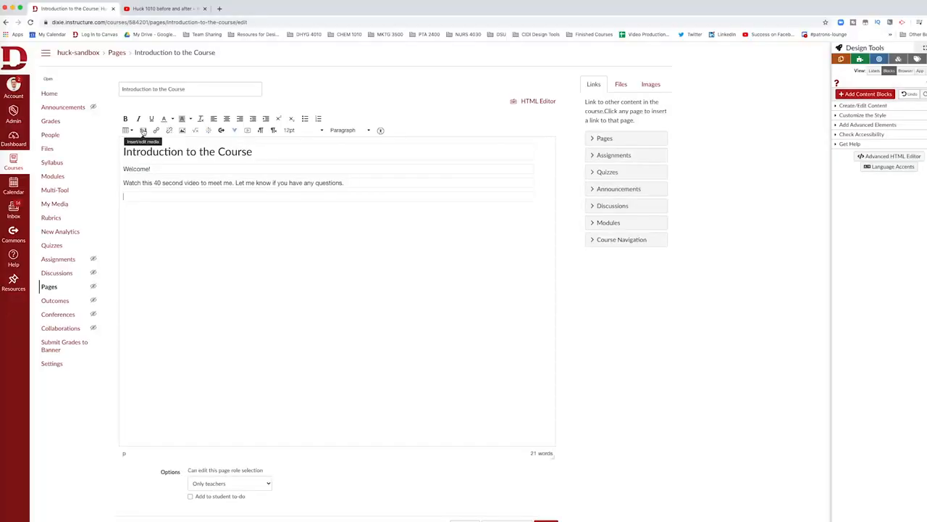
left_click(143, 130)
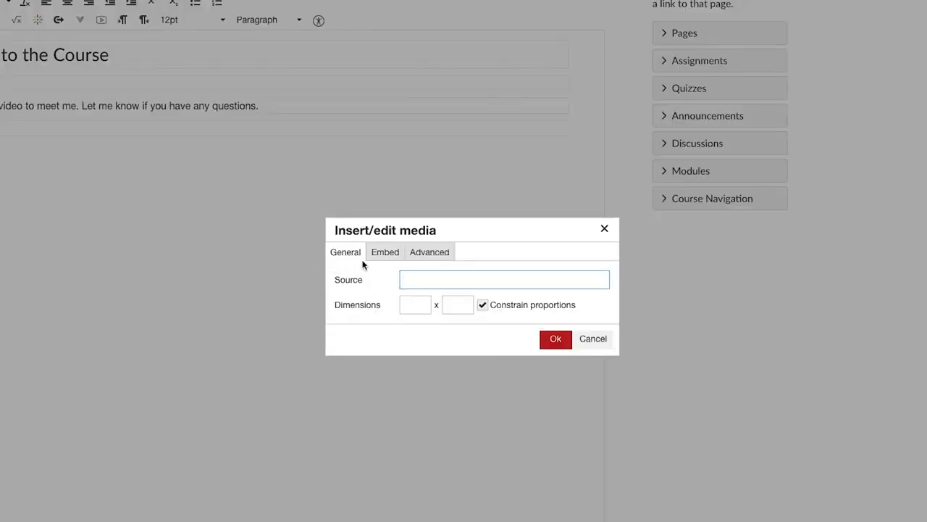
mouse_move(364, 295)
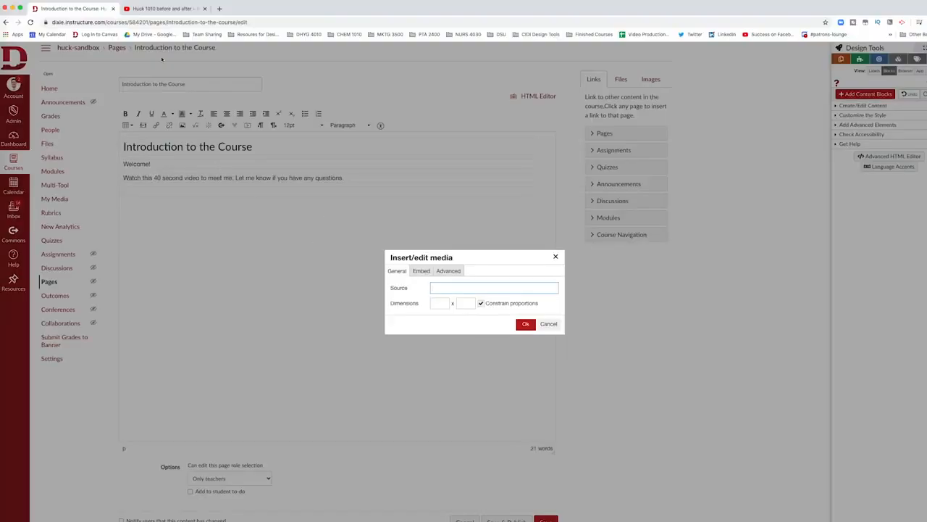
left_click(159, 9)
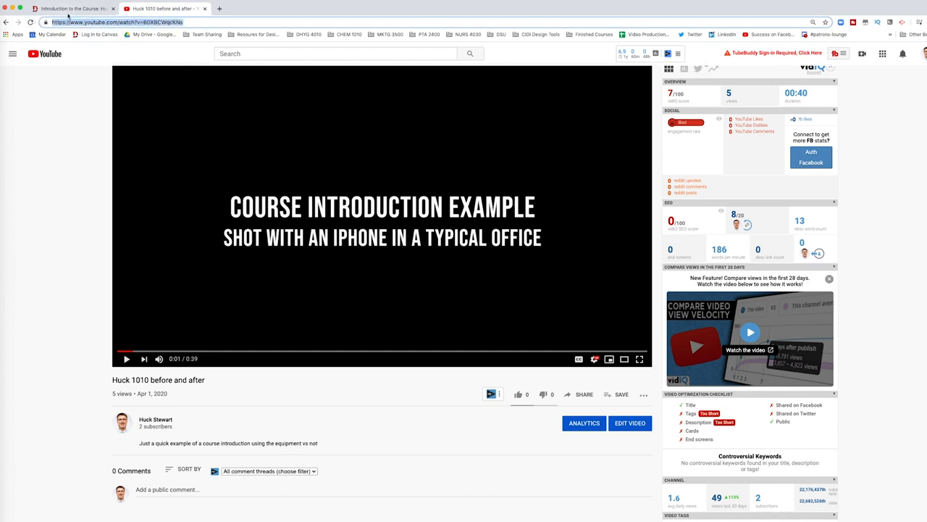
left_click(69, 9)
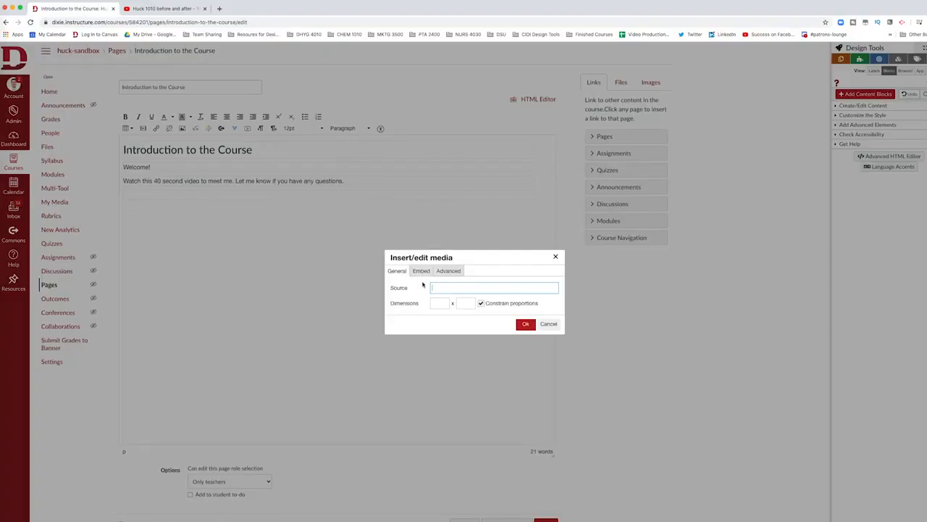
type("https://www.youtube.com/watch?v=6OXBCWqcKNs")
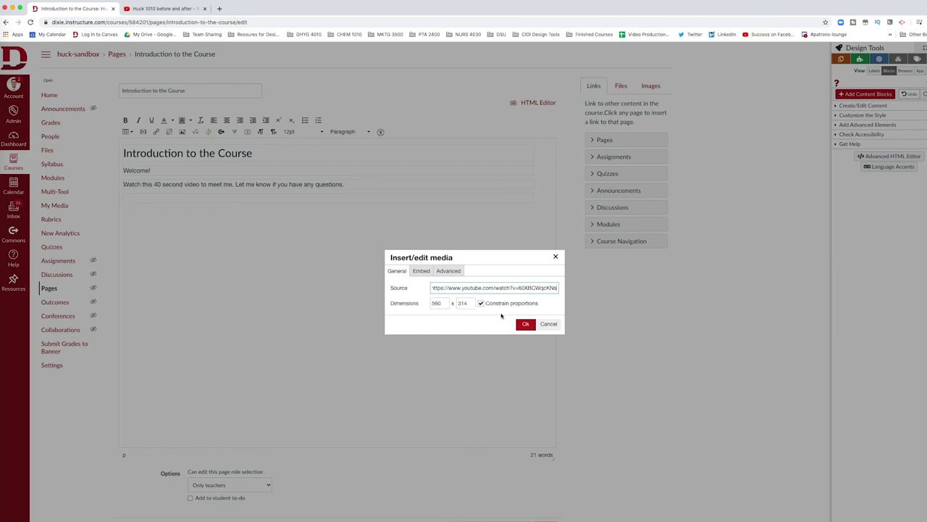
left_click(526, 325)
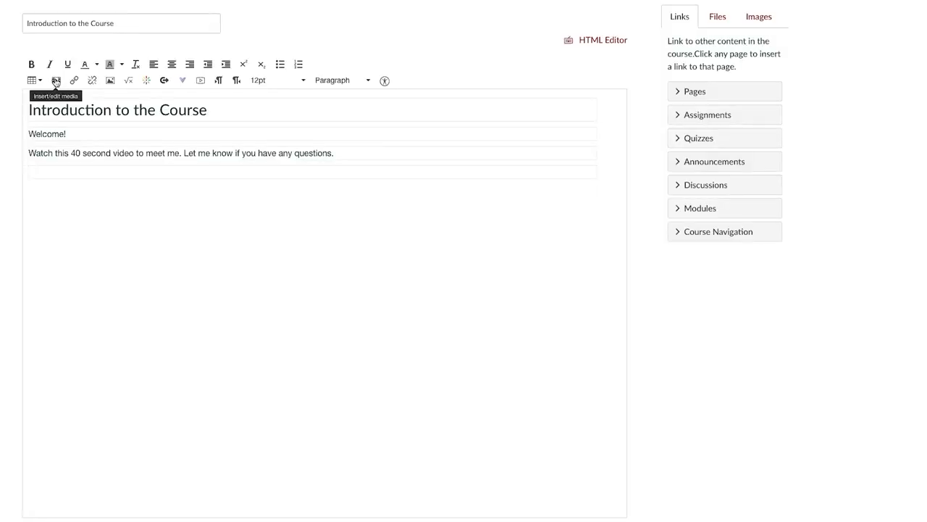
Reopen Insert/edit media and switch it to the Embed code field
left_click(55, 80)
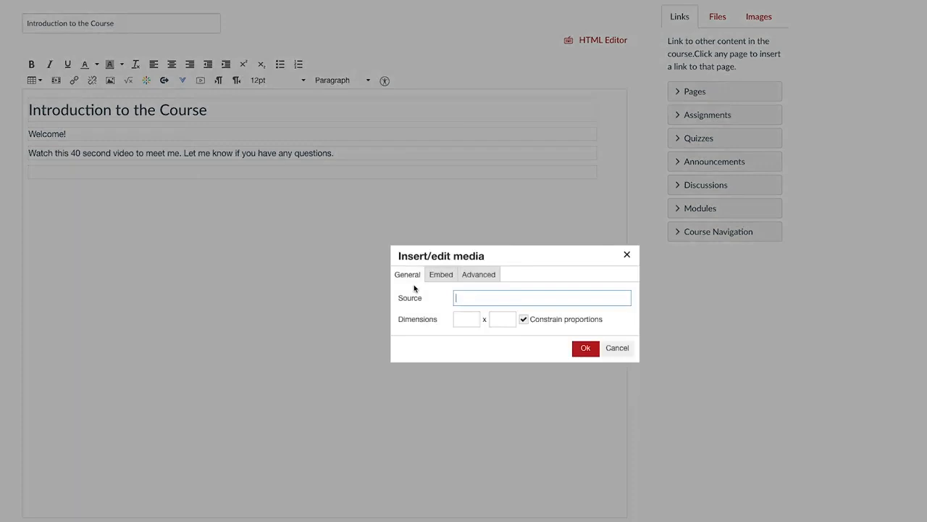
left_click(441, 273)
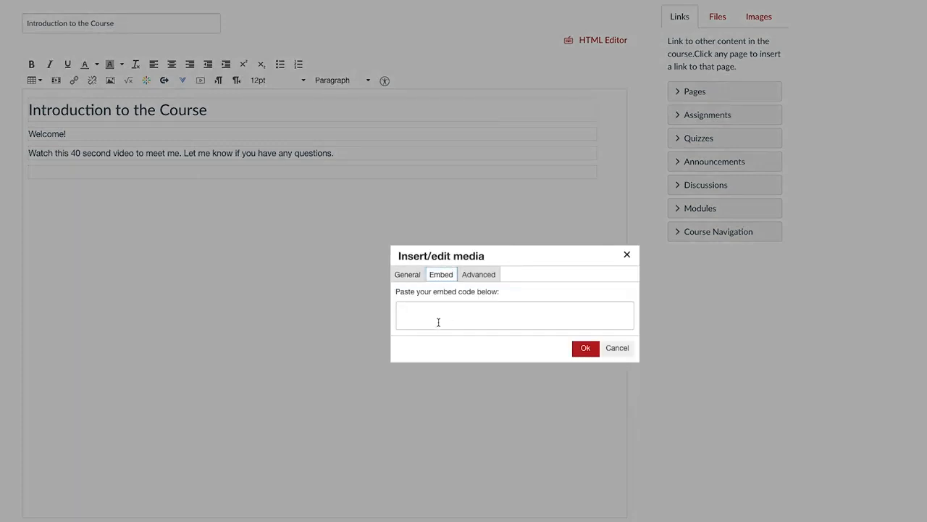
mouse_move(433, 317)
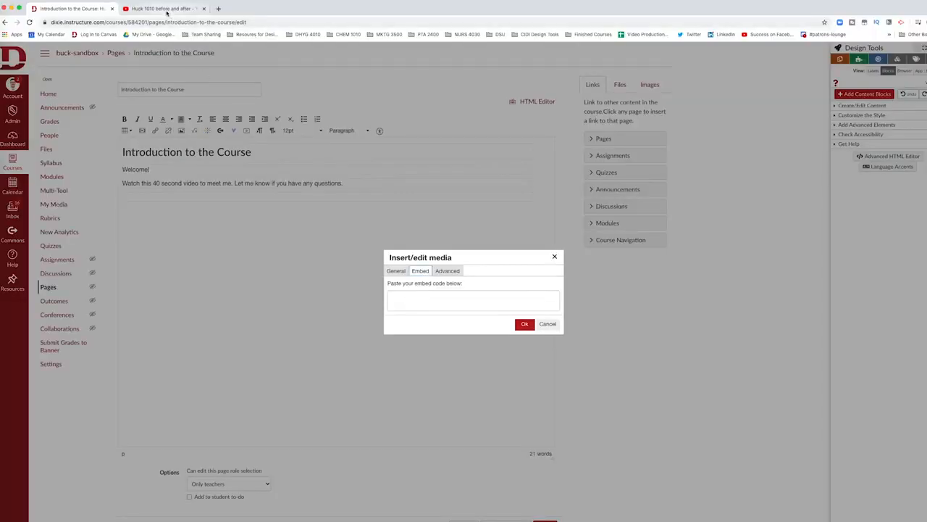
Switch to the YouTube video and seek it to about 0:20
left_click(166, 9)
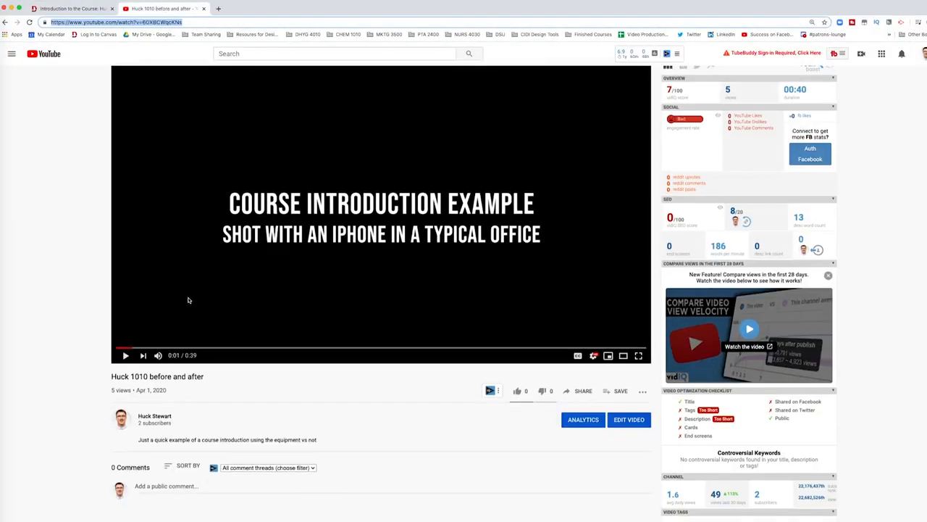
mouse_move(243, 349)
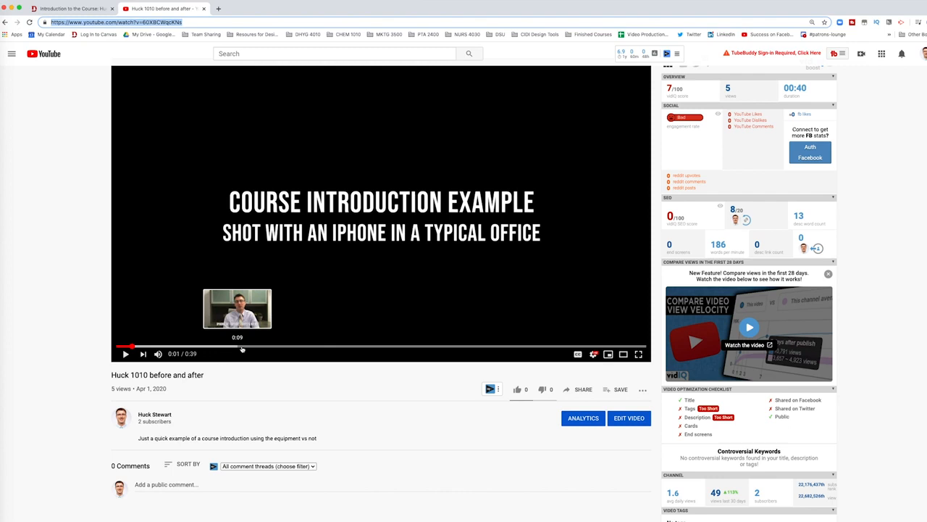
mouse_move(384, 349)
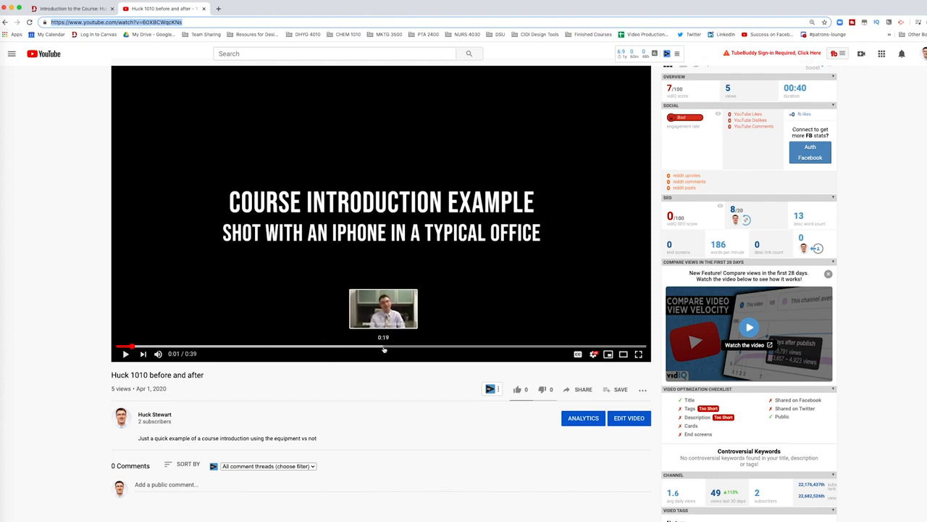
left_click(397, 348)
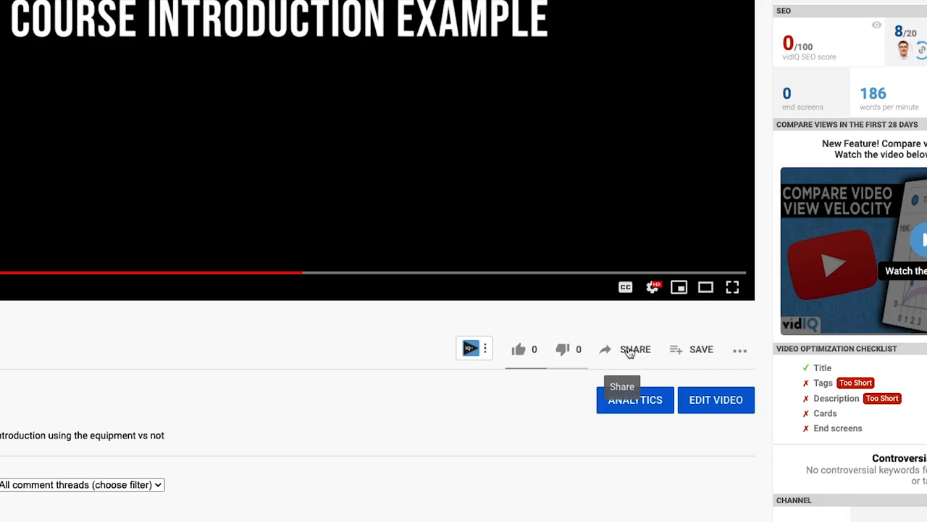
Bring up the Share options for the Huck 1010 video
left_click(634, 349)
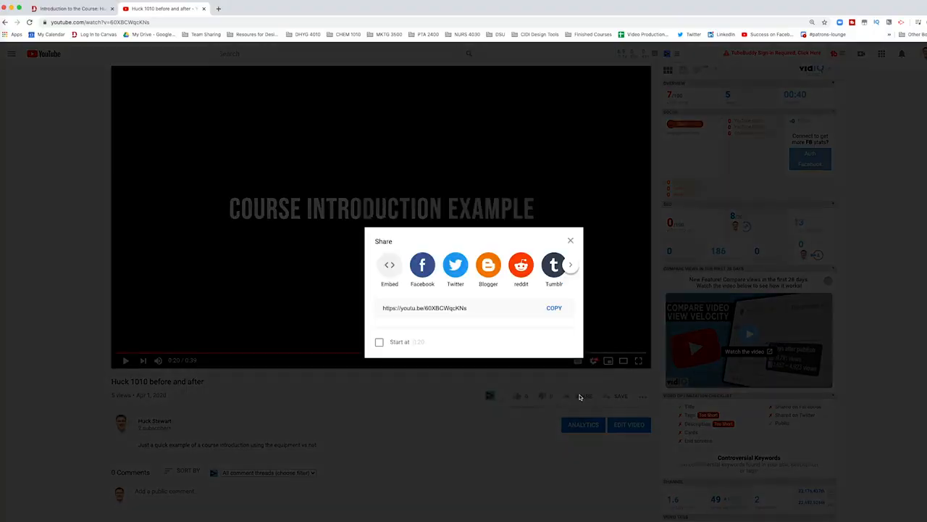
mouse_move(552, 361)
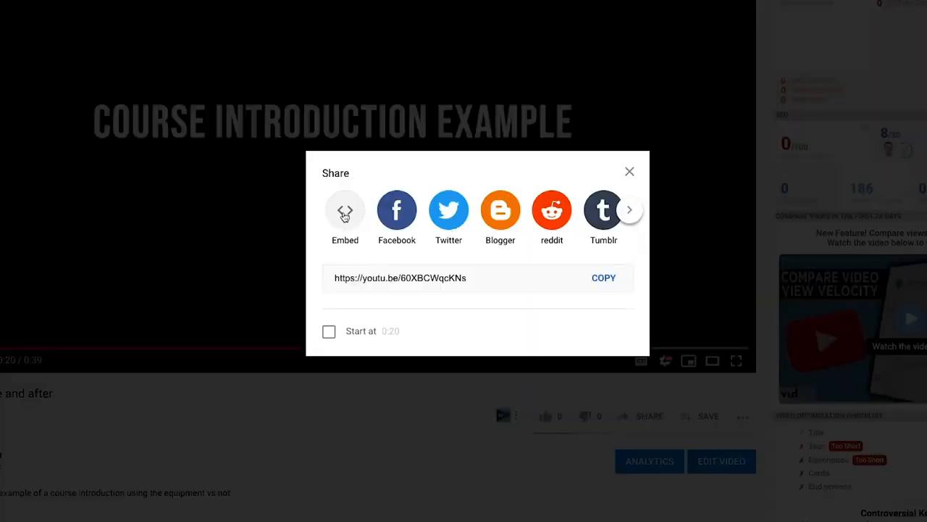
mouse_move(344, 210)
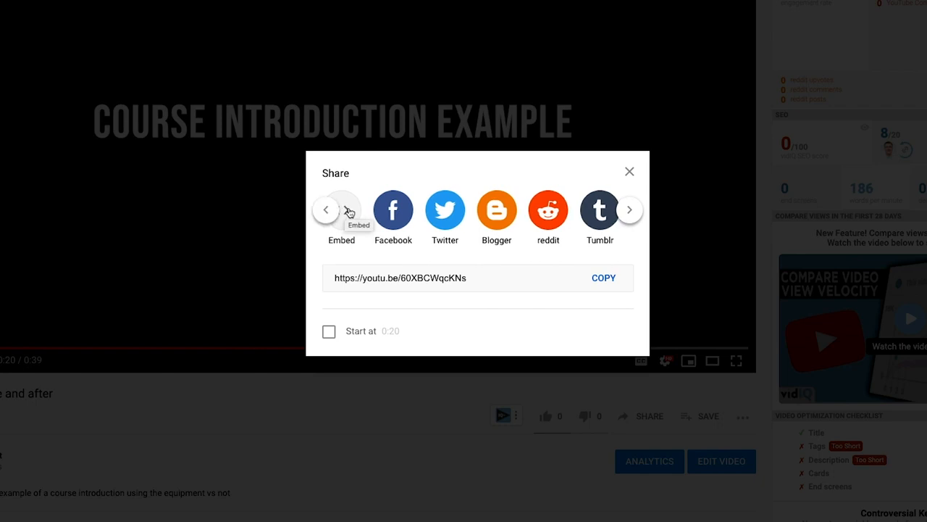
Copy the embed code with Start at 0:20 and privacy-enhanced mode enabled, and paste it into Canvas
left_click(342, 210)
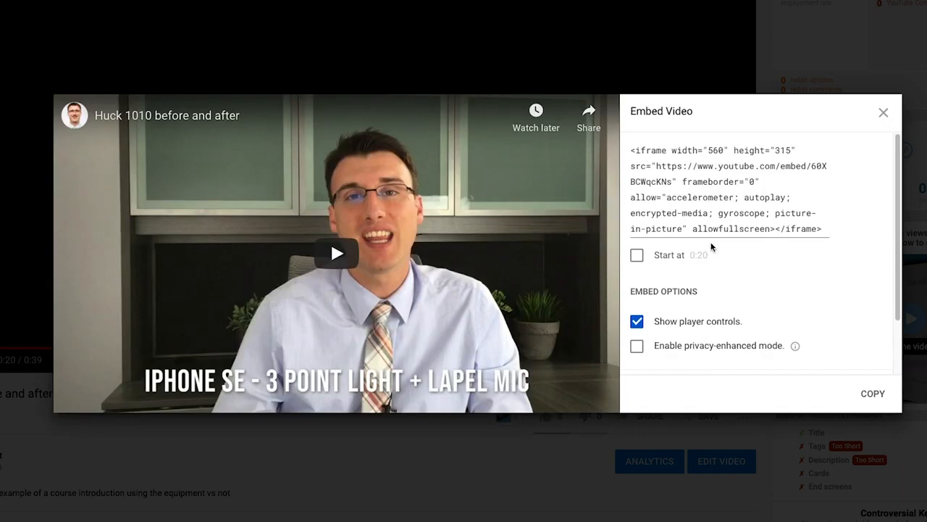
mouse_move(707, 255)
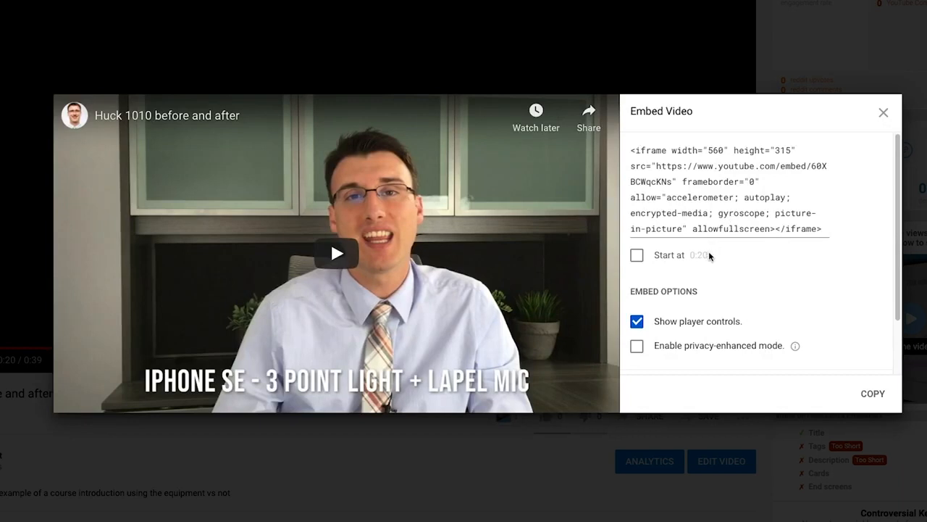
mouse_move(651, 258)
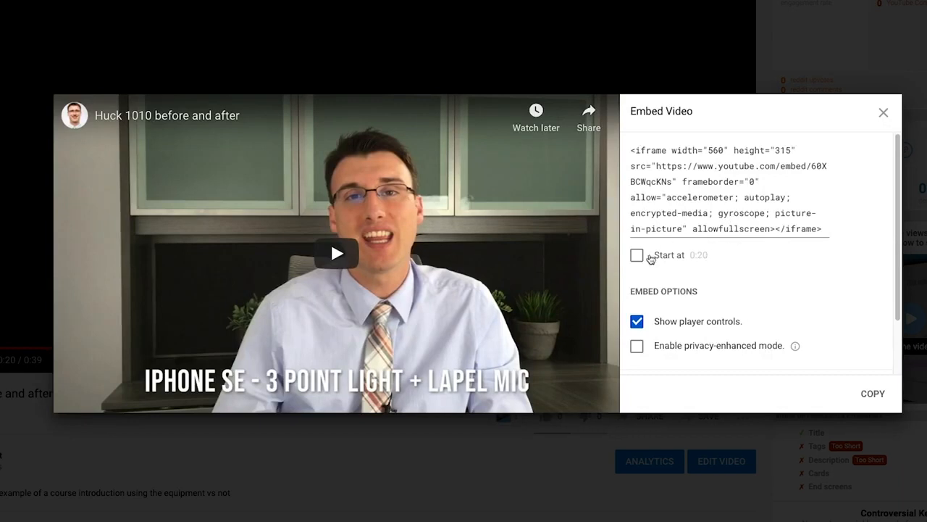
left_click(636, 255)
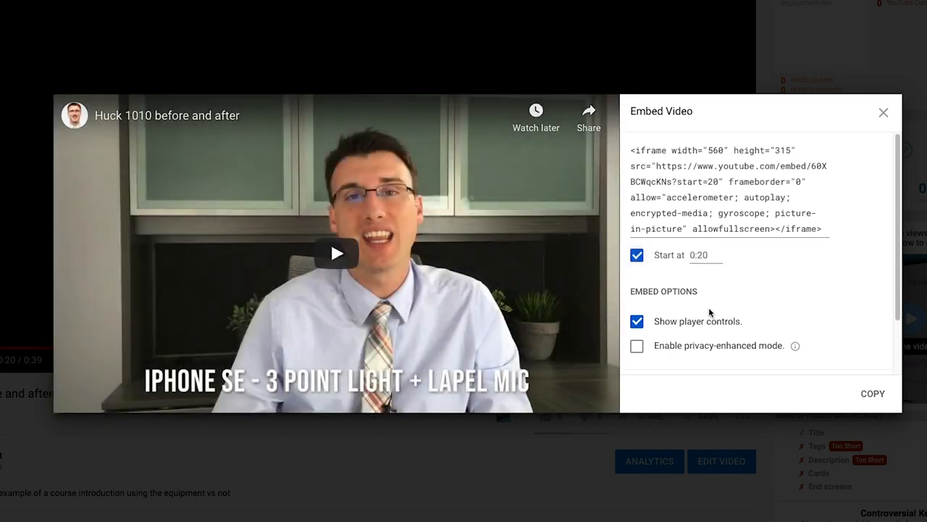
scroll("down", 3)
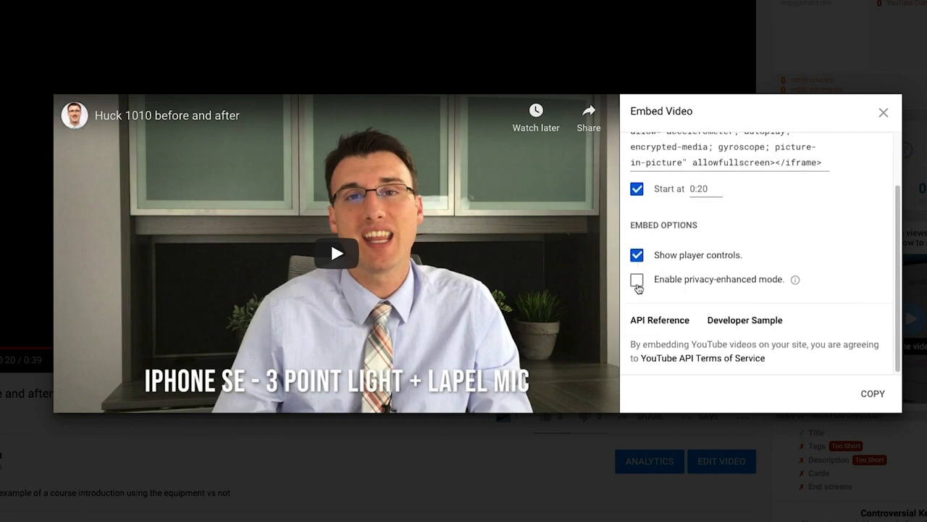
left_click(637, 278)
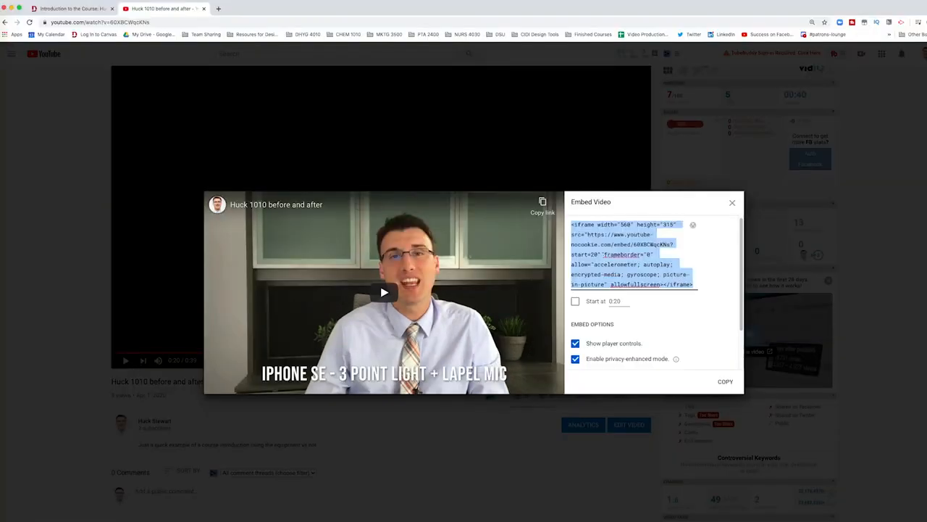
left_click(72, 9)
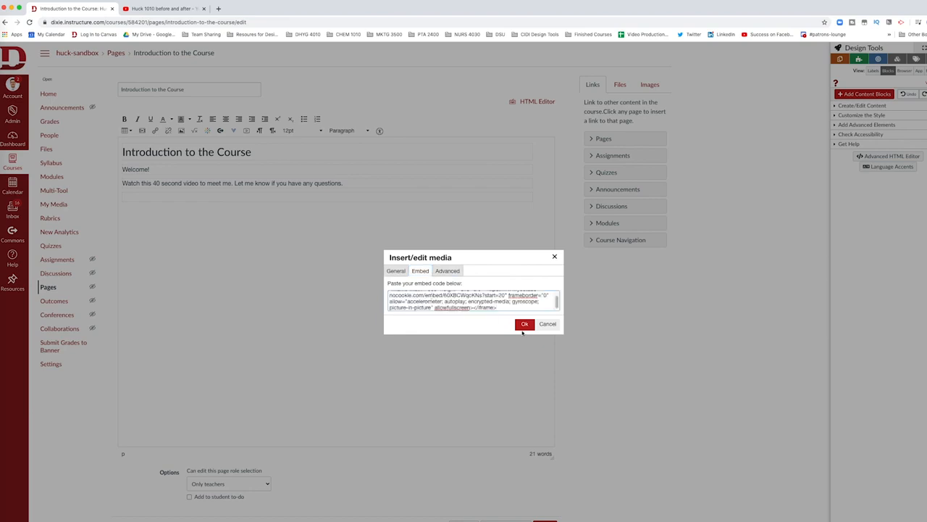
Confirm the pasted embed code so the video is inserted into the page
left_click(525, 324)
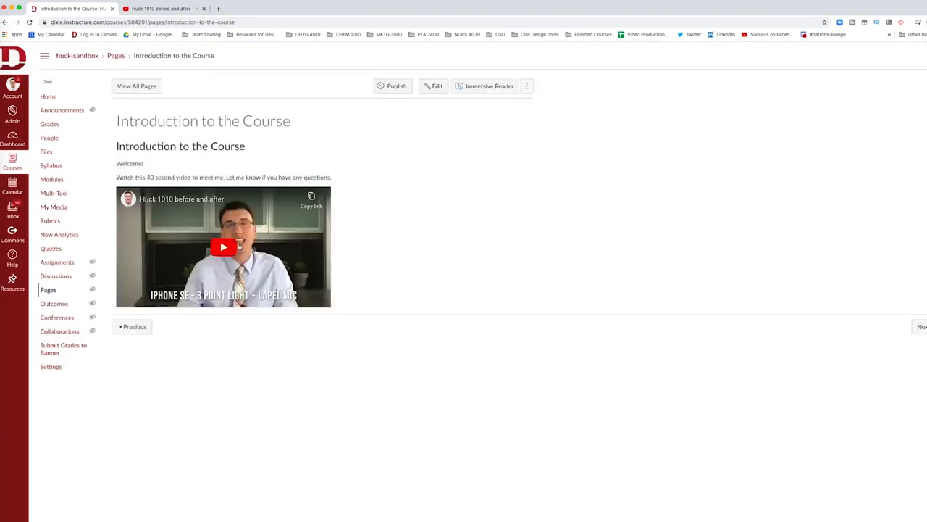
Play the embedded Huck 1010 video from 0:20 and pause it around 0:23
left_click(223, 246)
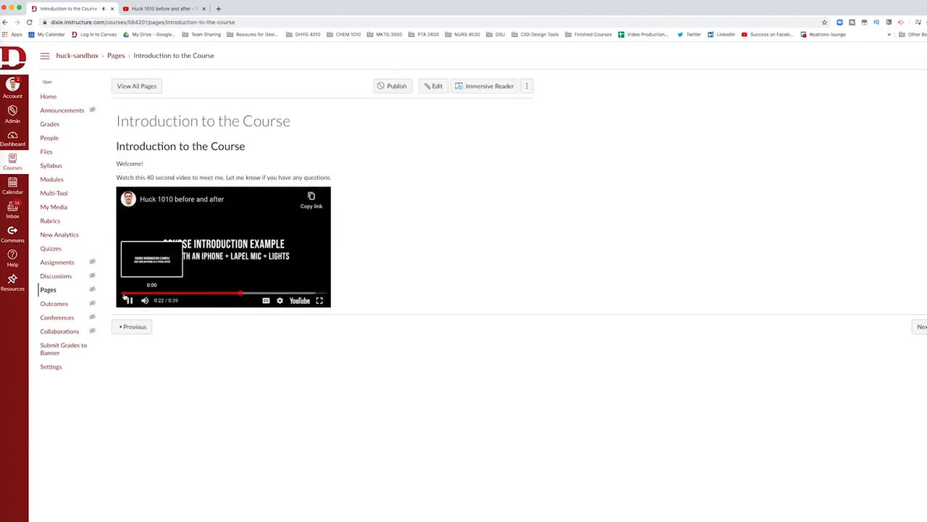
left_click(129, 300)
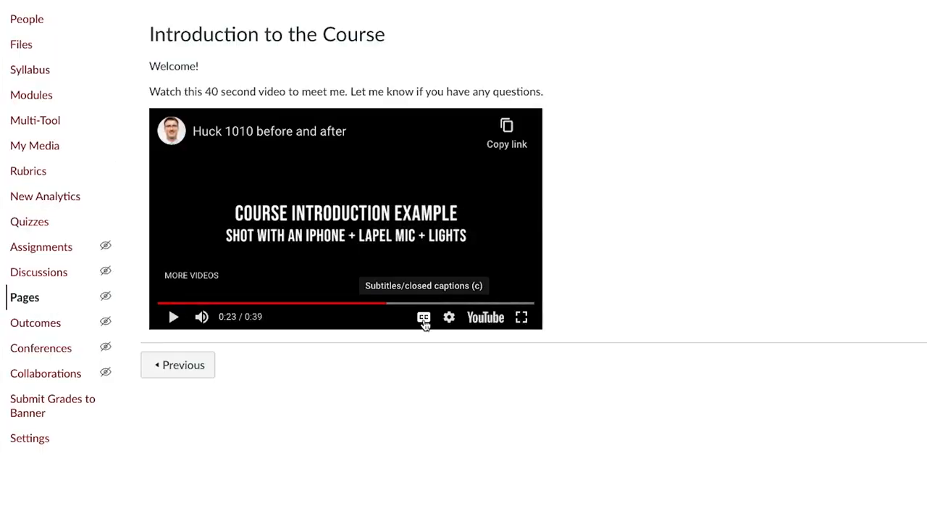
left_click(449, 316)
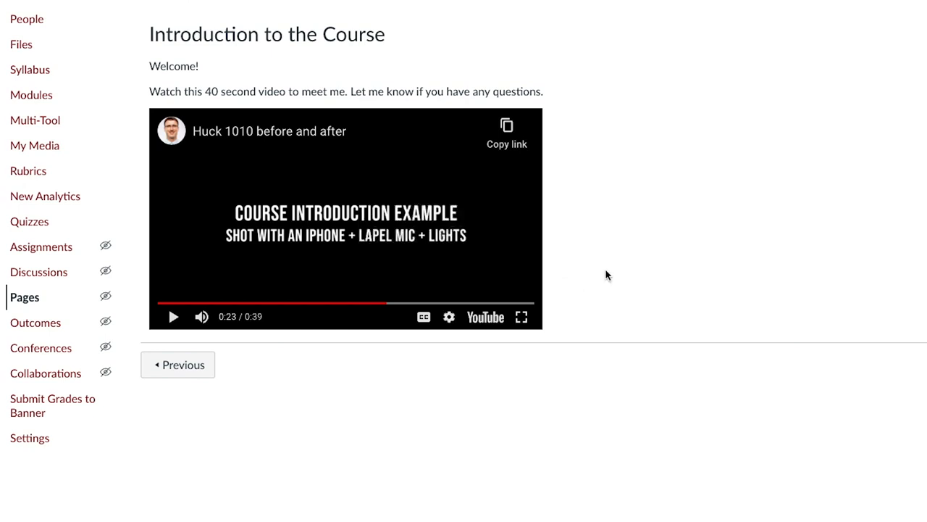
mouse_move(521, 316)
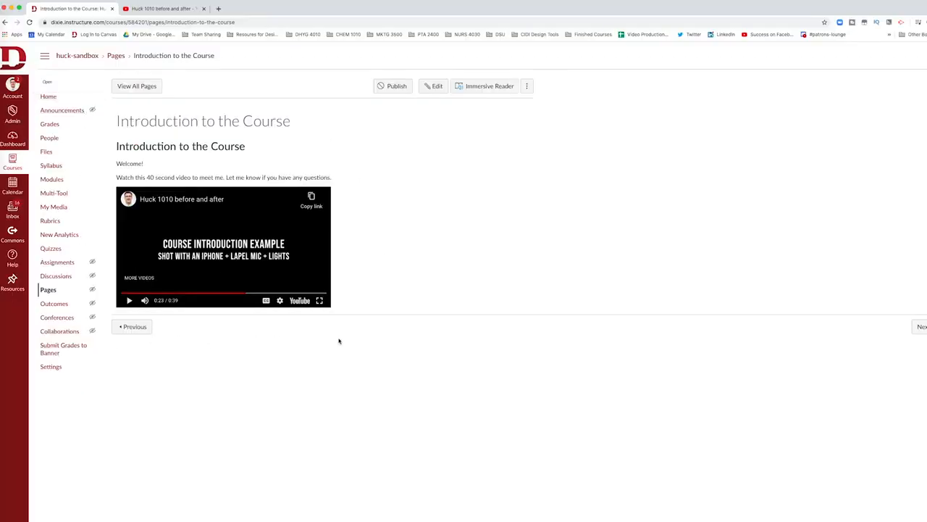
mouse_move(366, 325)
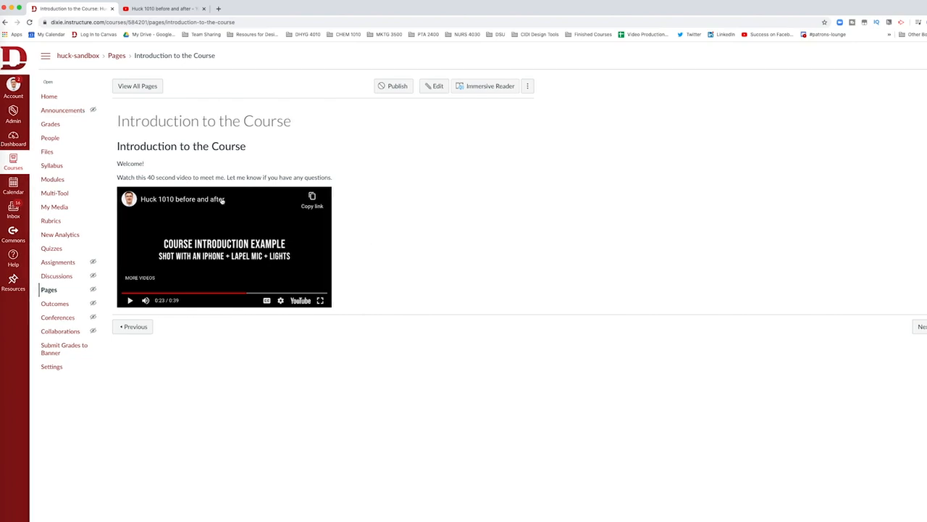
Edit the page and paste the Huck 1010 YouTube URL on a new line below the video, then save
left_click(433, 85)
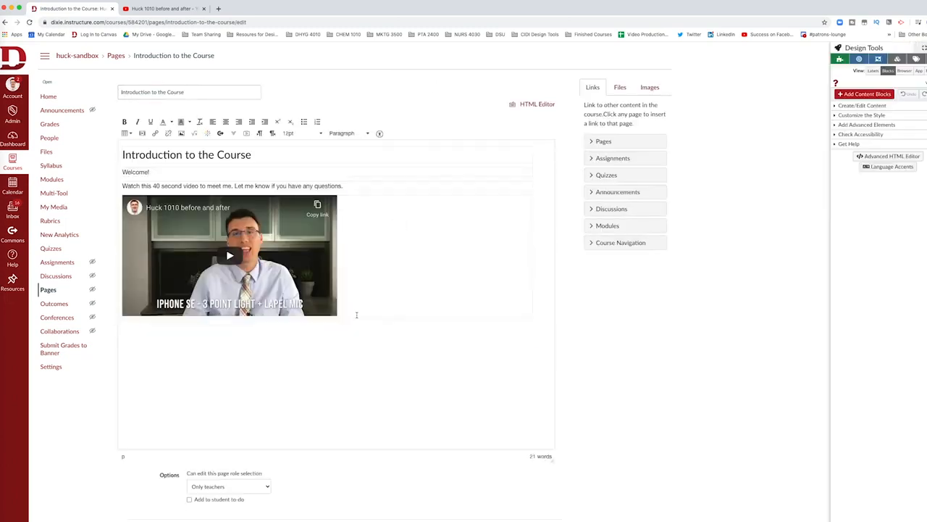
mouse_move(394, 319)
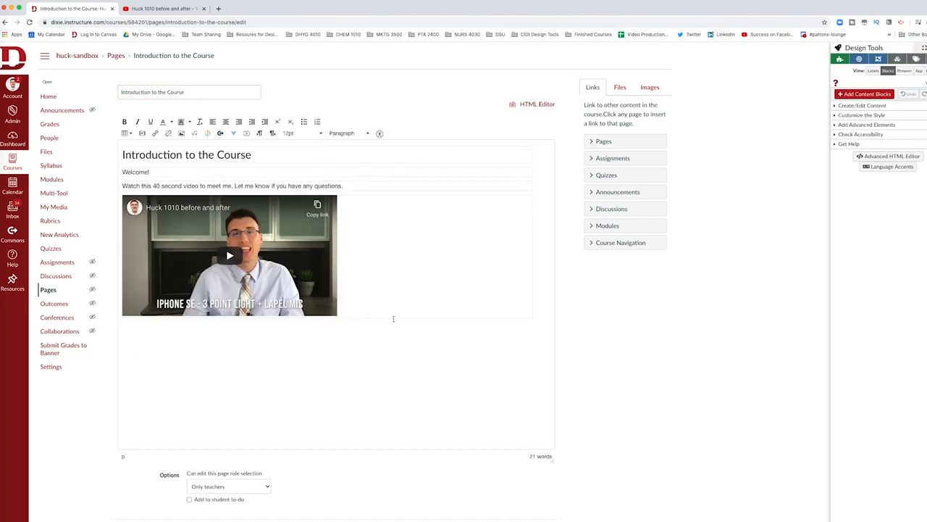
mouse_move(142, 133)
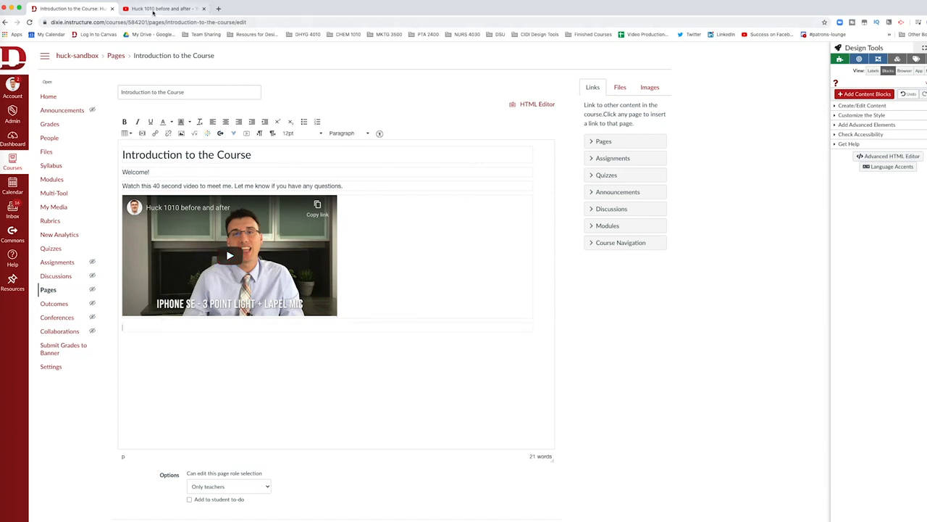
left_click(161, 8)
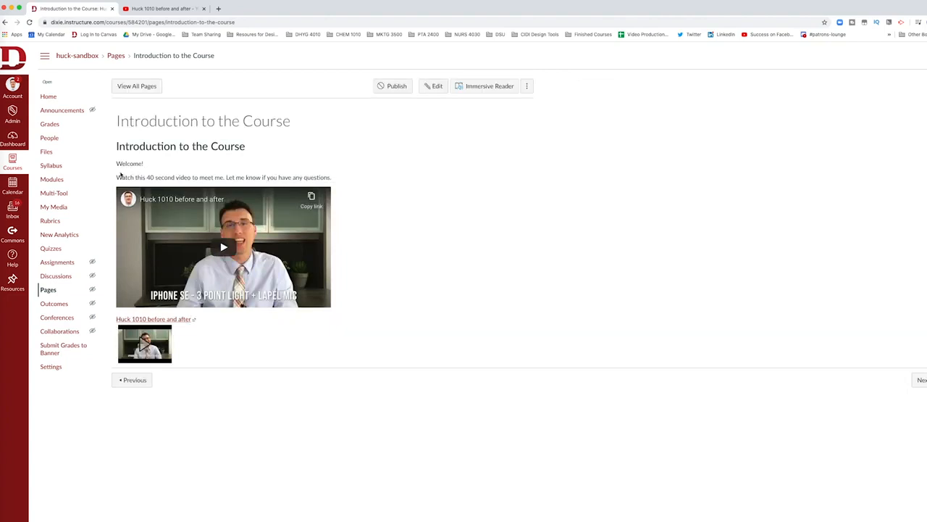
mouse_move(111, 301)
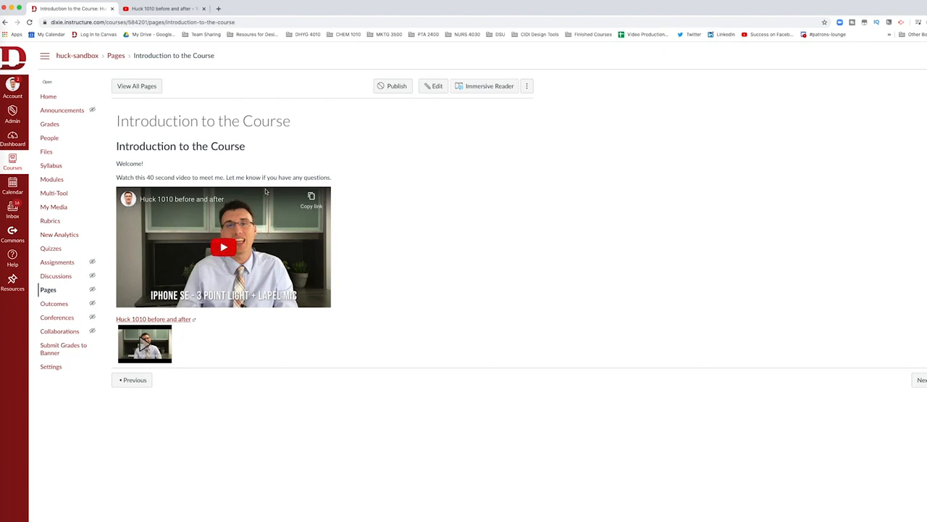
mouse_move(223, 246)
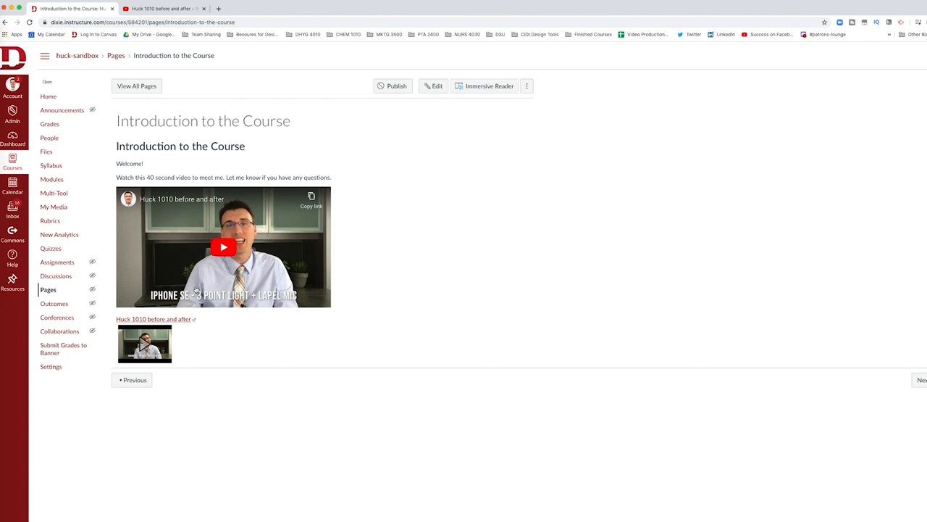
Follow the Huck 1010 before and after link so the YouTube video opens in a new tab
left_click(223, 246)
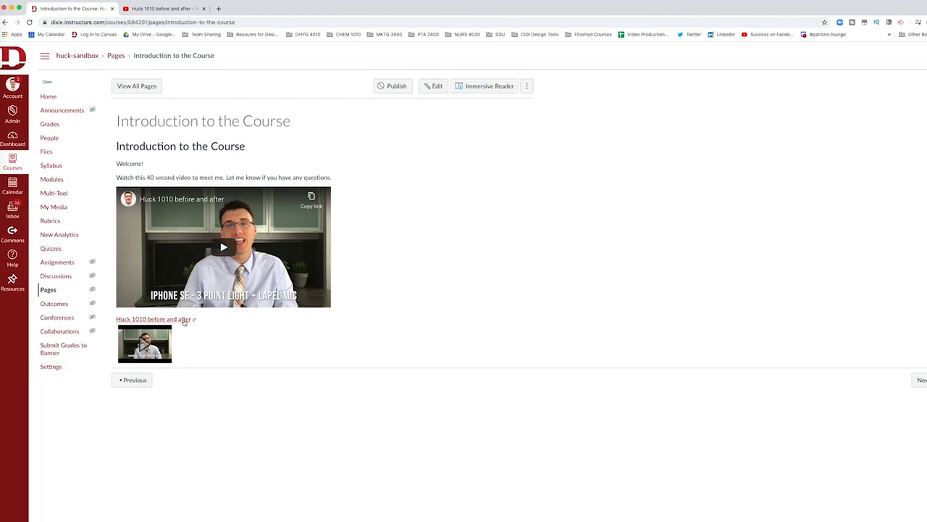
mouse_move(187, 326)
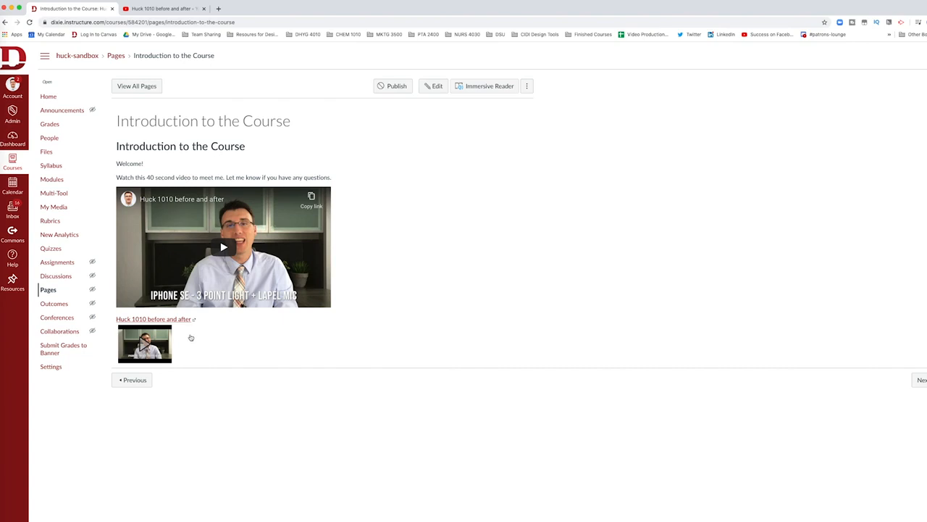
mouse_move(180, 321)
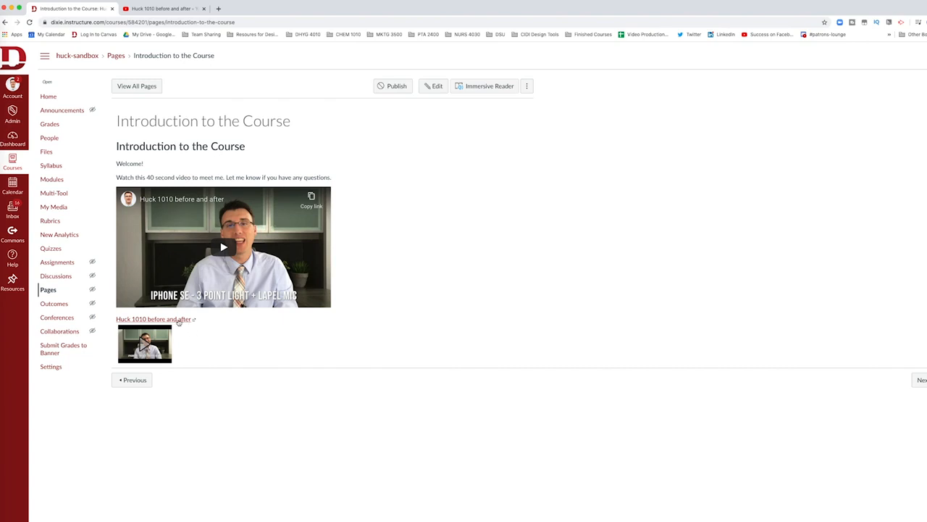
left_click(154, 319)
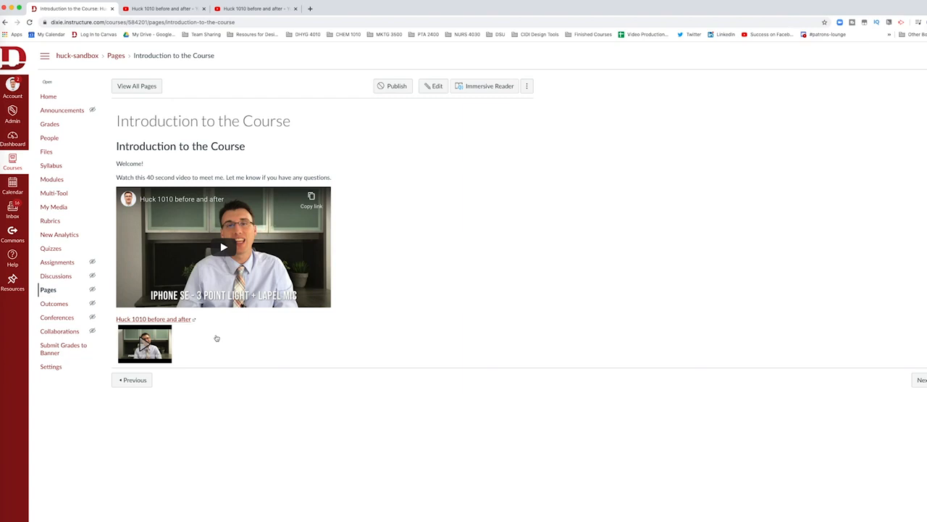
mouse_move(292, 158)
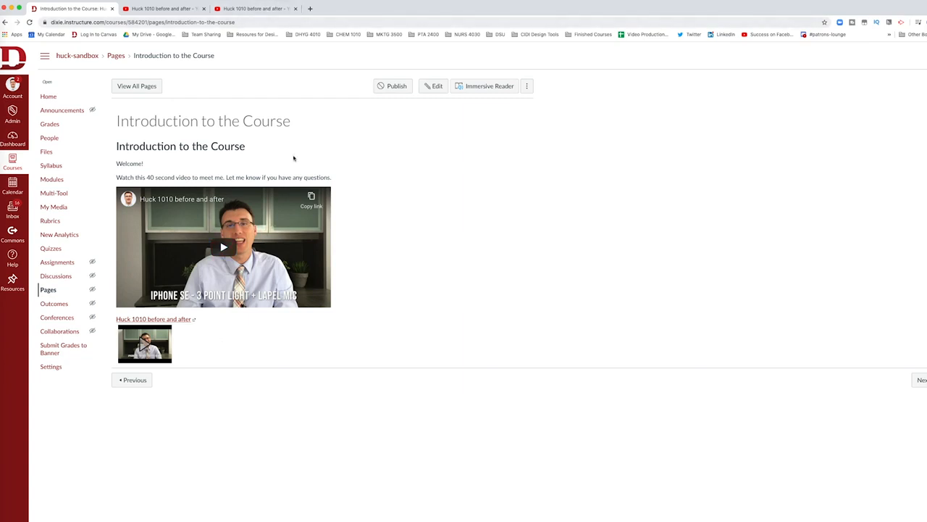
mouse_move(234, 319)
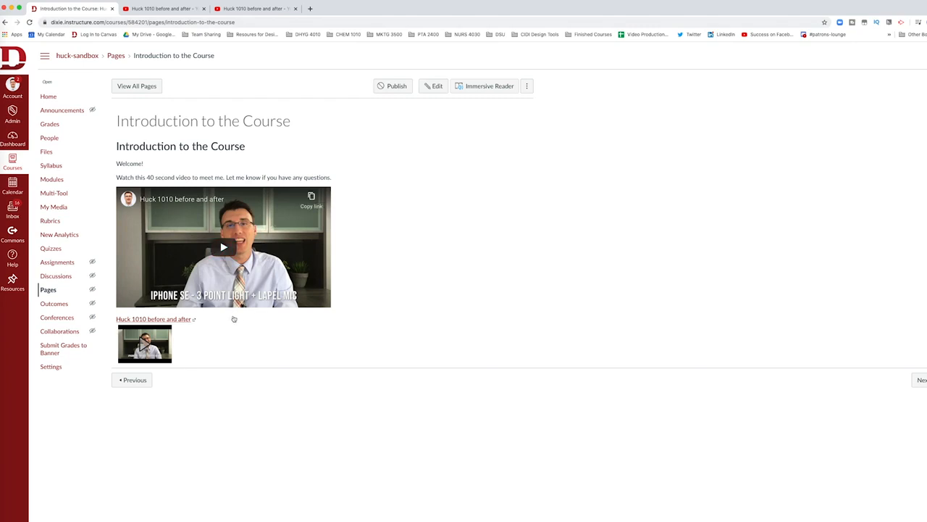
mouse_move(171, 327)
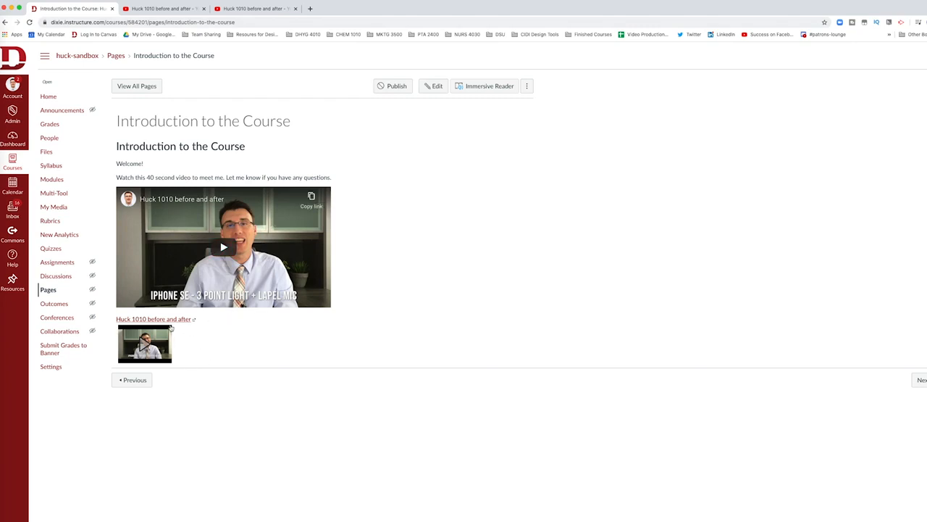
Expand the Huck 1010 link's thumbnail into an inline YouTube player and start playback
left_click(145, 343)
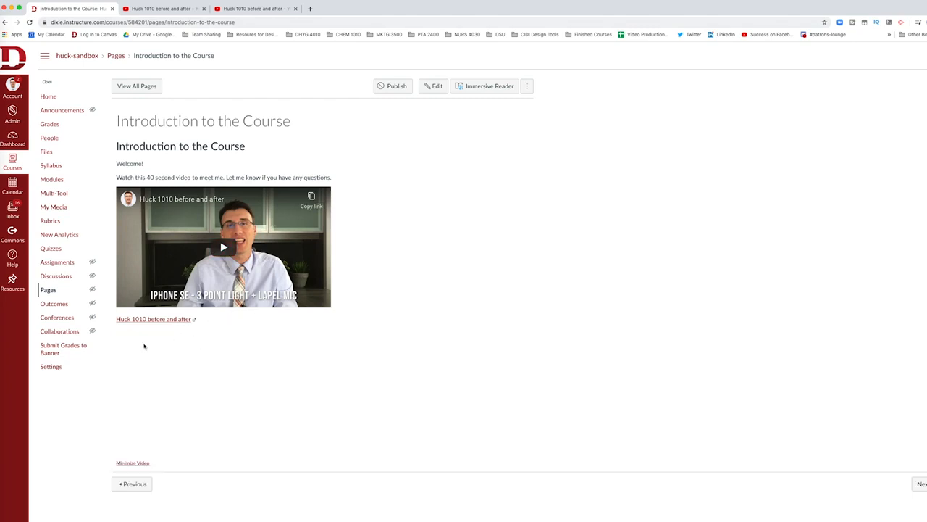
left_click(154, 319)
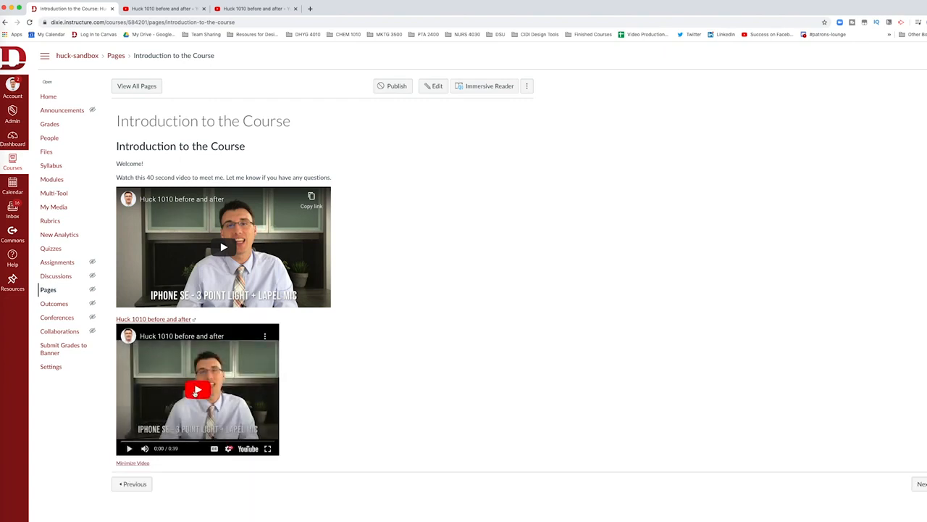
left_click(197, 390)
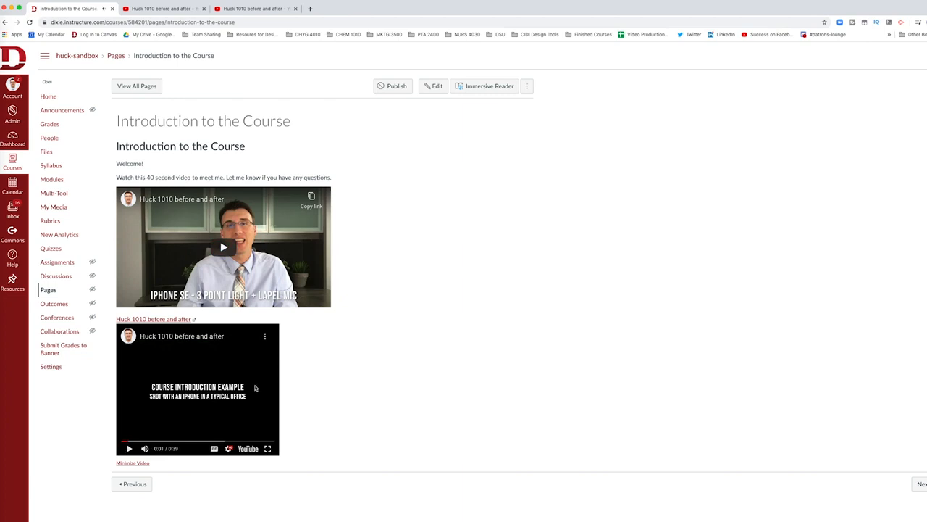
mouse_move(214, 416)
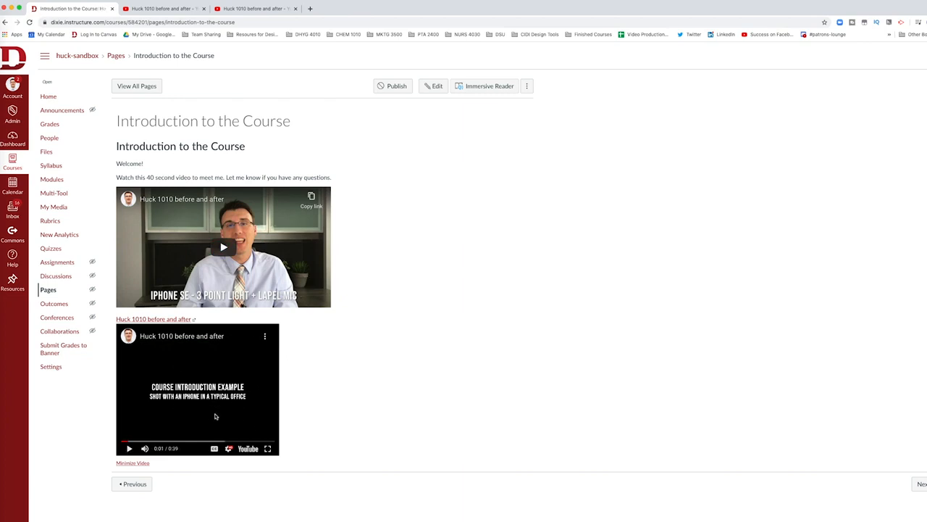
mouse_move(268, 449)
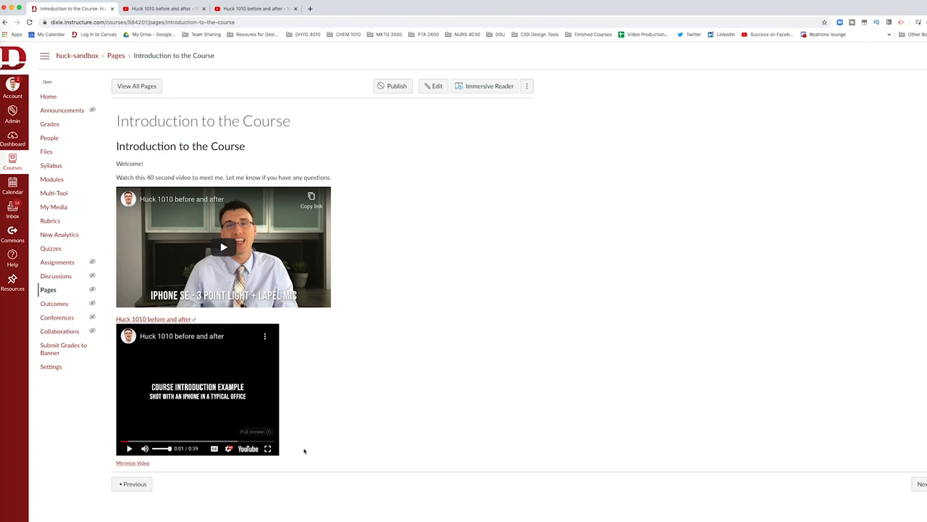
mouse_move(287, 450)
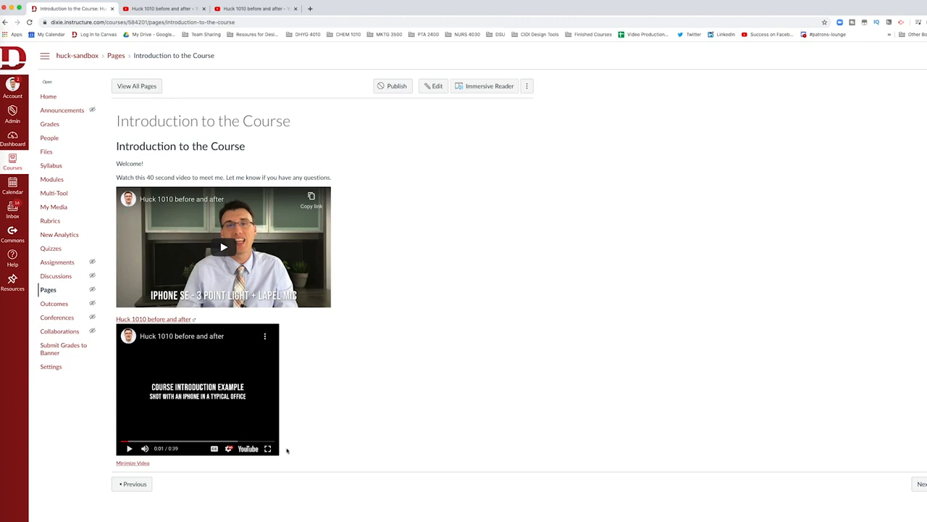